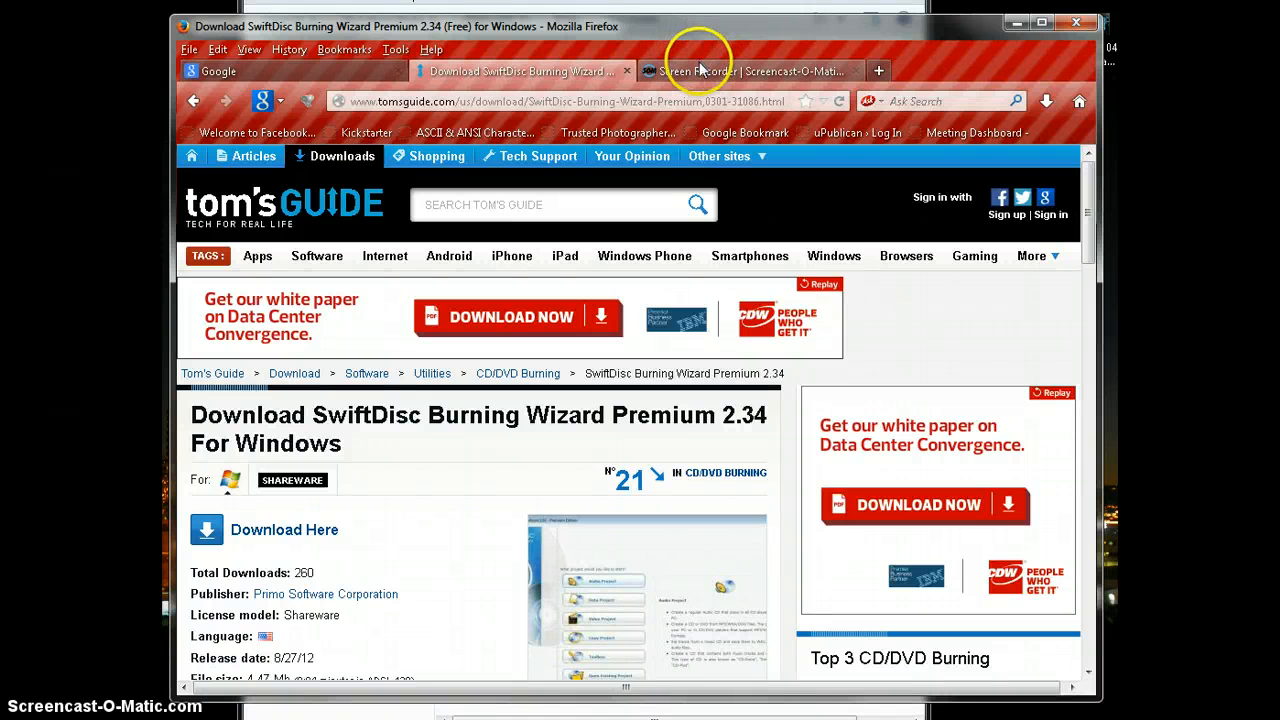
mouse_move(736, 72)
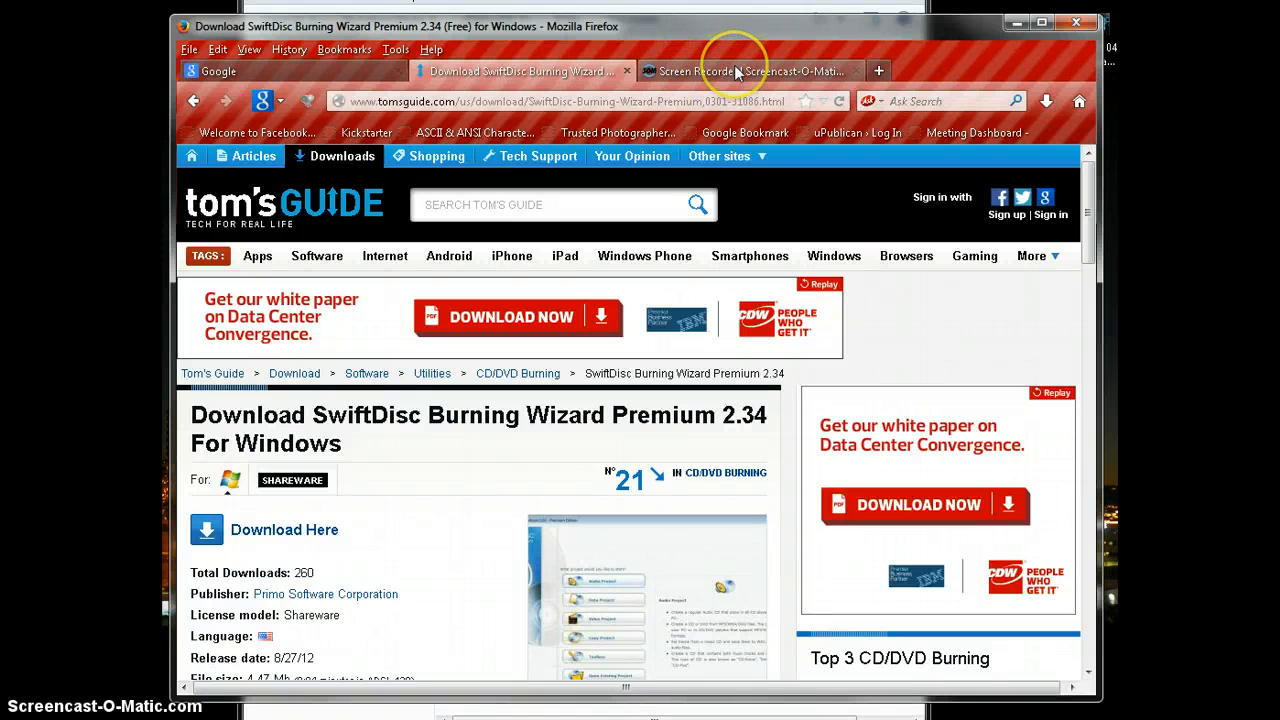
mouse_move(736, 72)
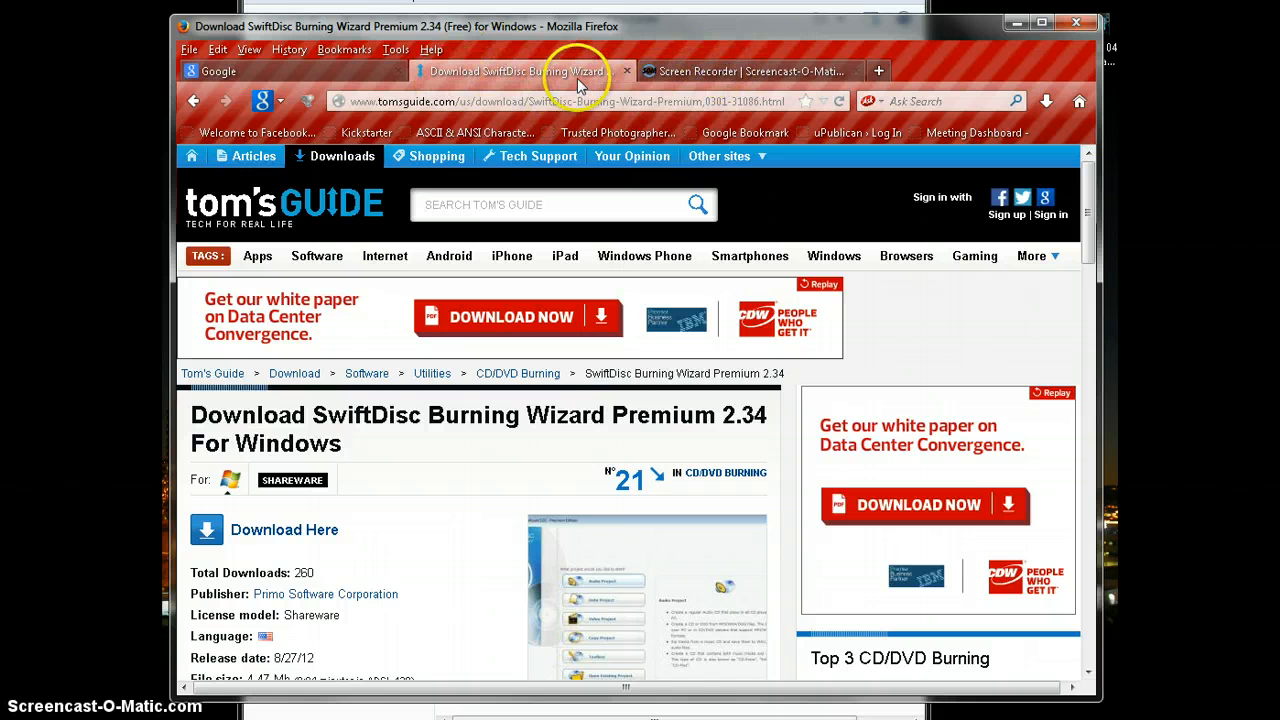
mouse_move(530, 84)
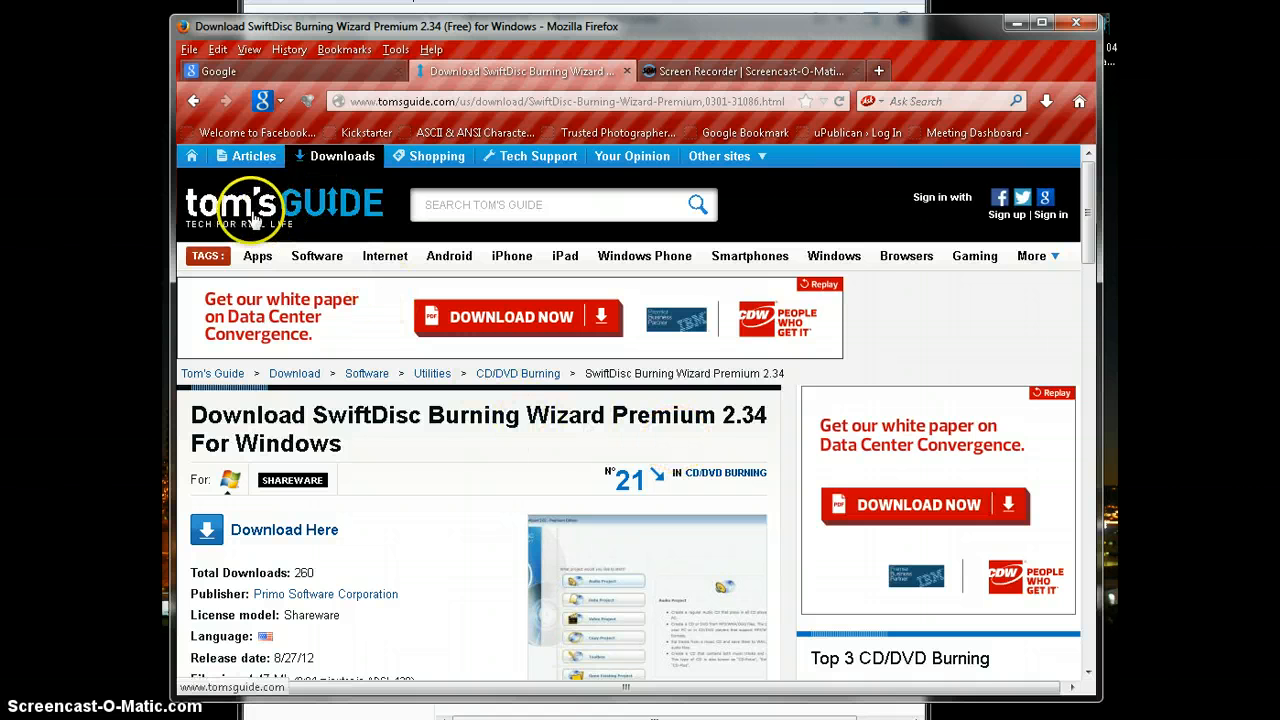
mouse_move(410, 434)
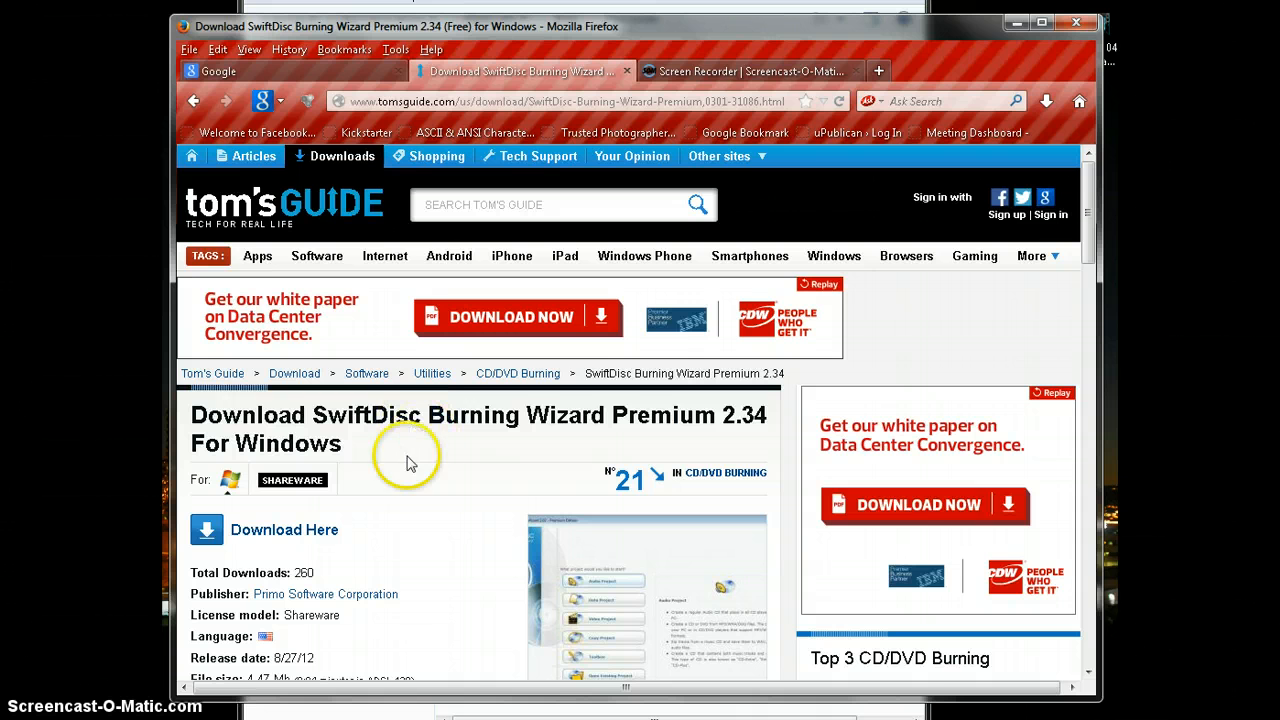
Dismiss the About SwiftDisc Publisher Standard trial dialog to reach the project chooser.
scroll(down, 3)
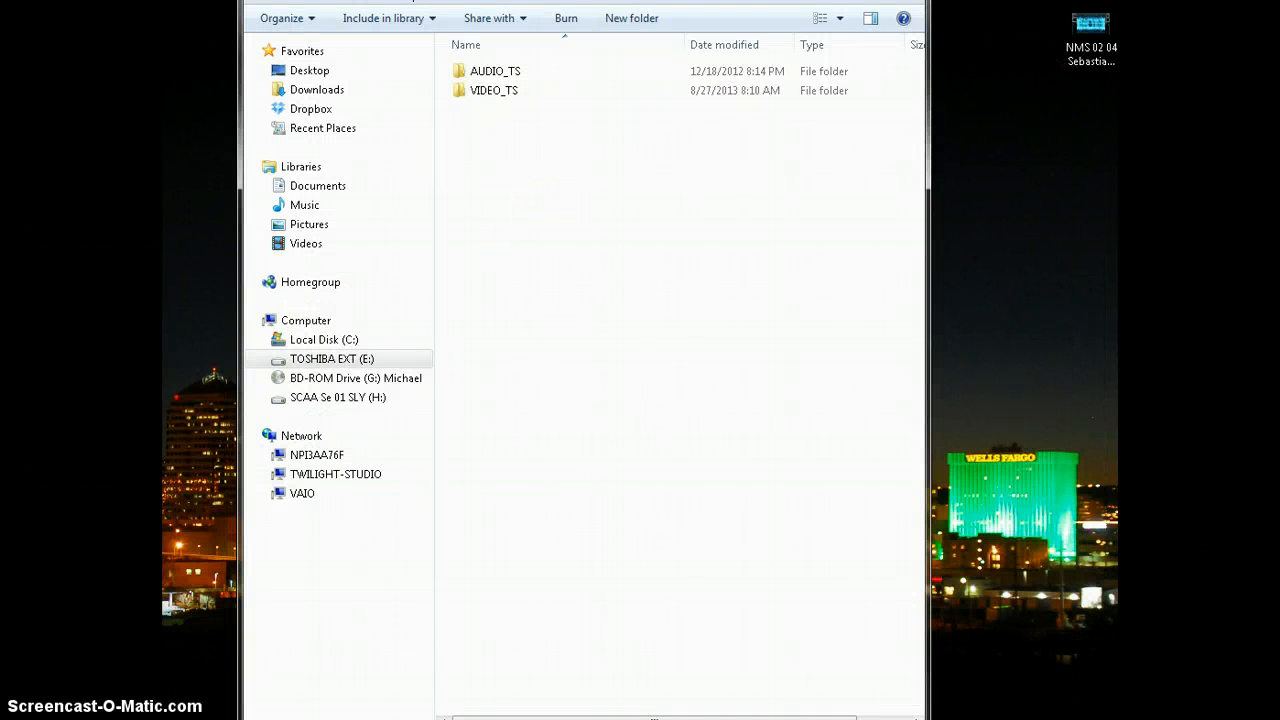
mouse_move(990, 180)
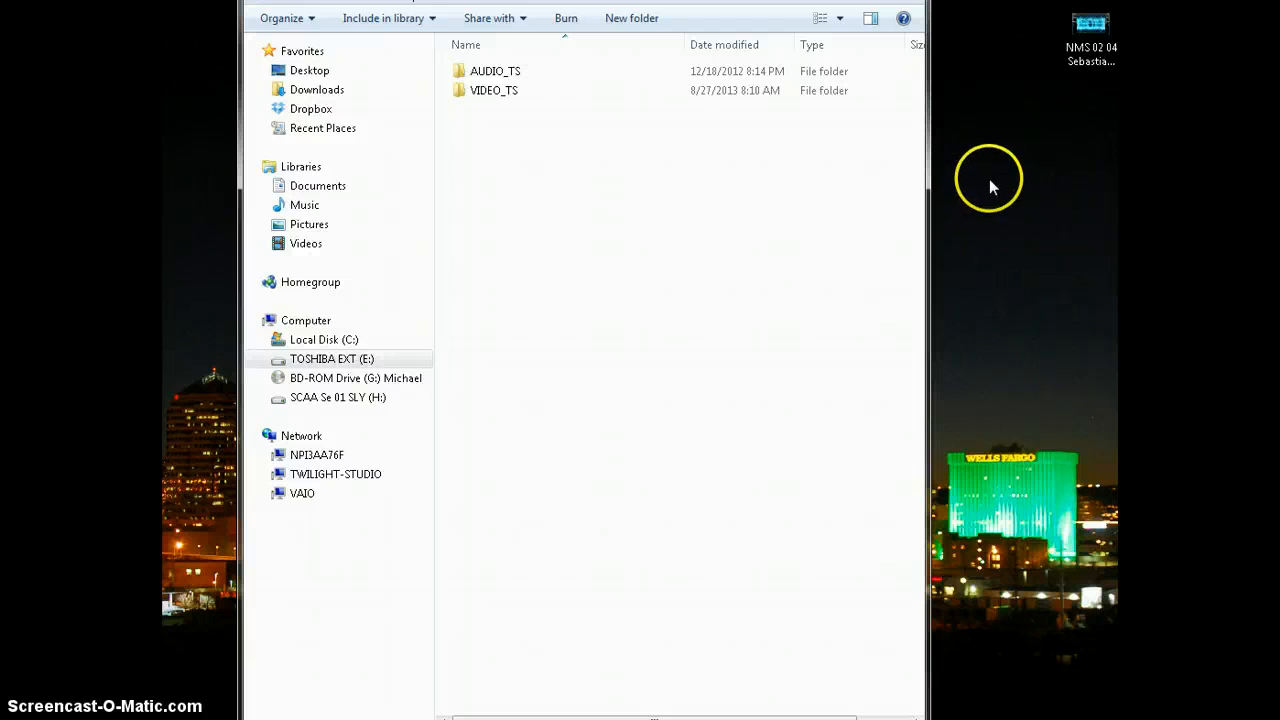
mouse_move(816, 186)
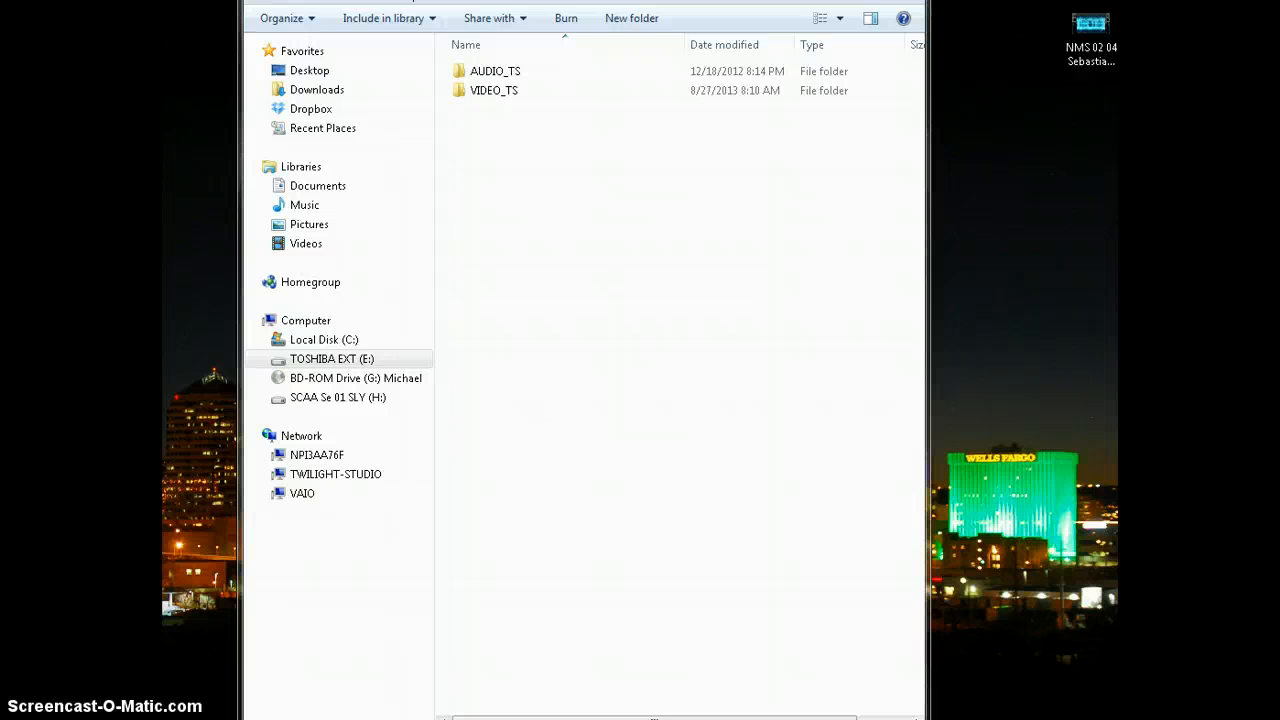
click(304, 320)
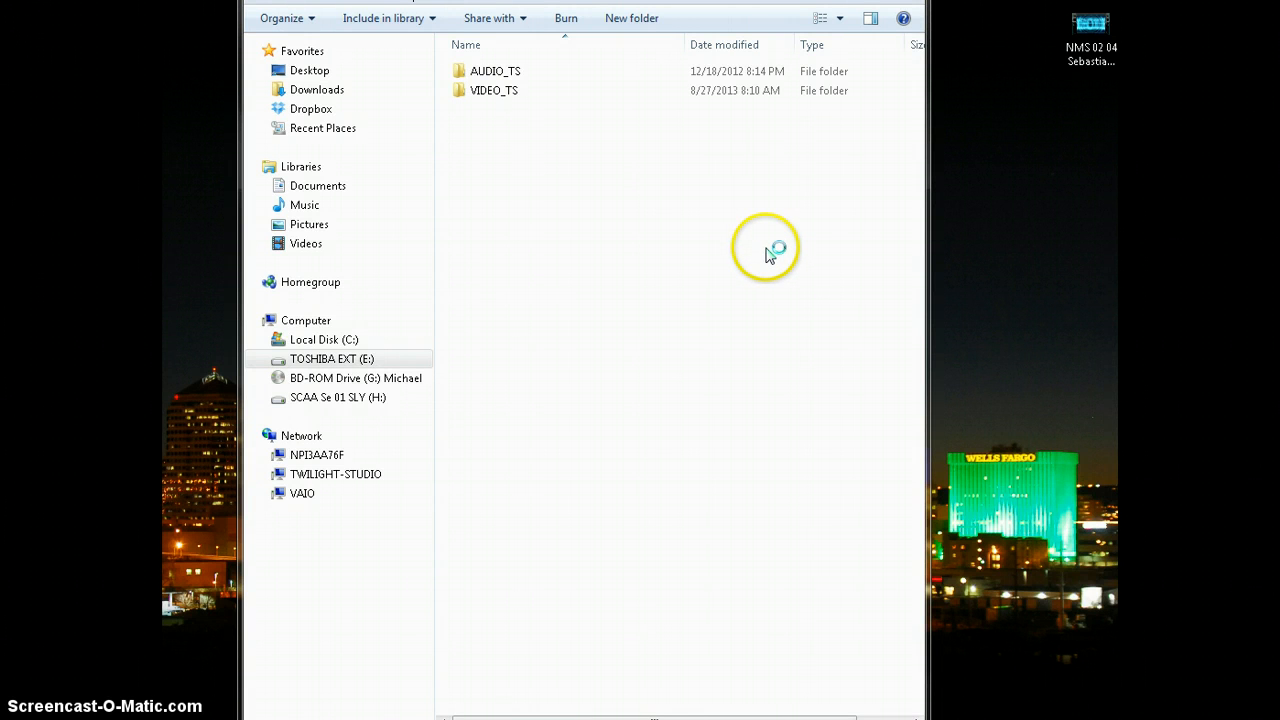
mouse_move(316, 660)
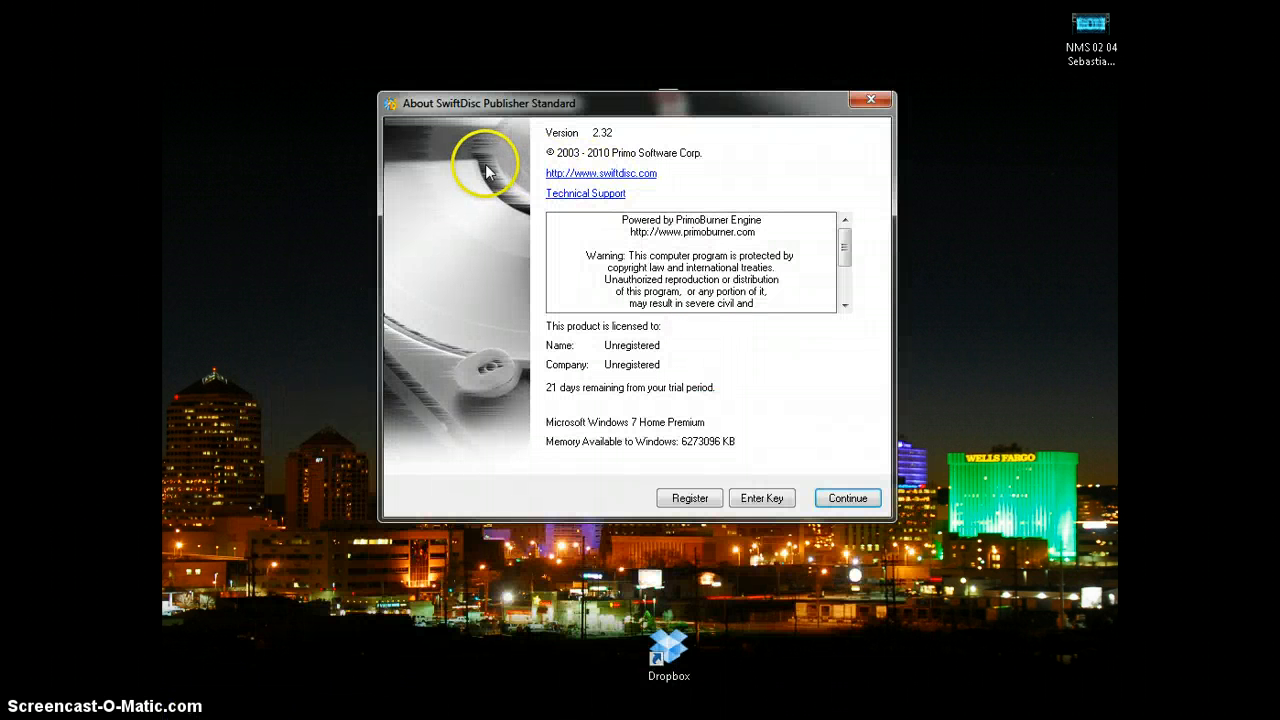
mouse_move(688, 212)
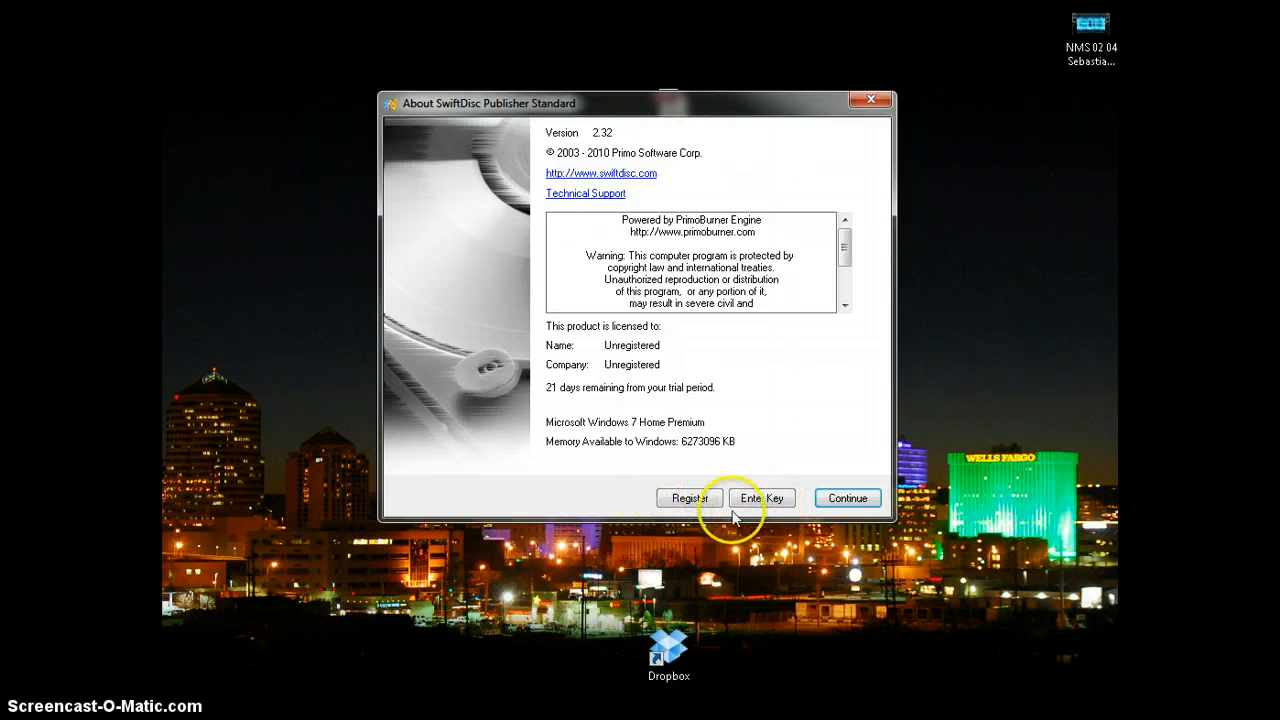
mouse_move(848, 498)
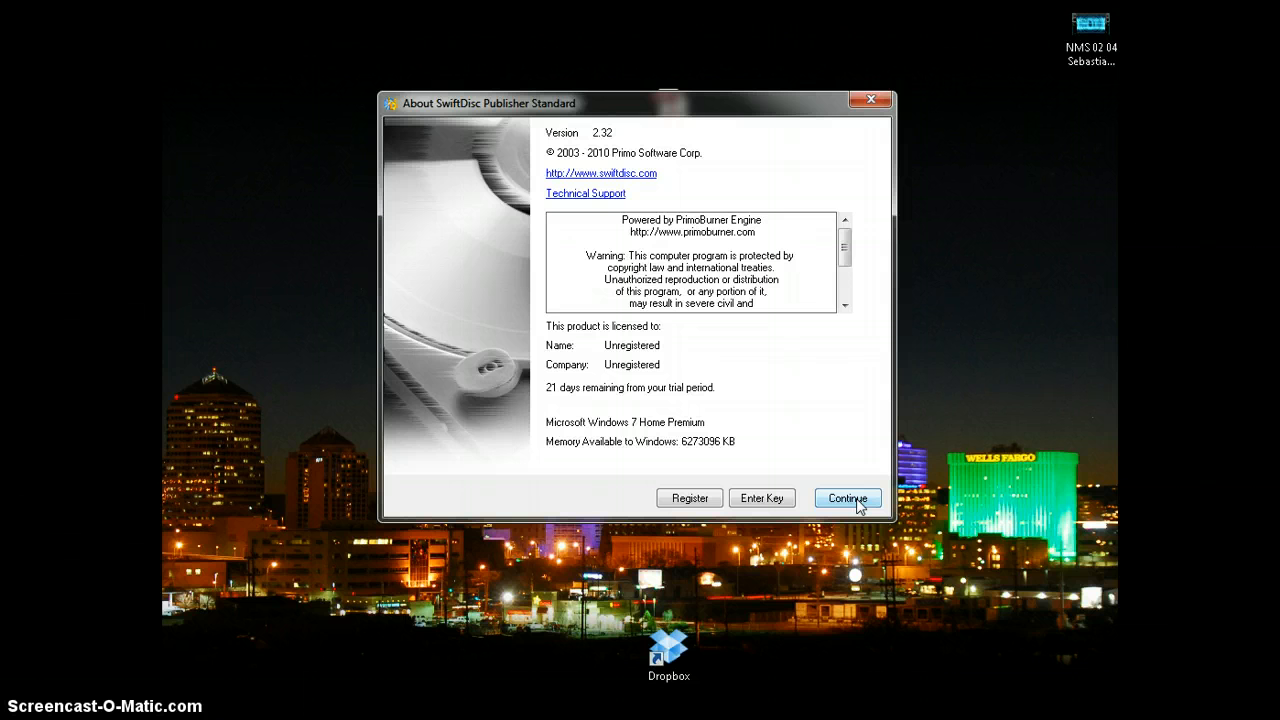
click(846, 498)
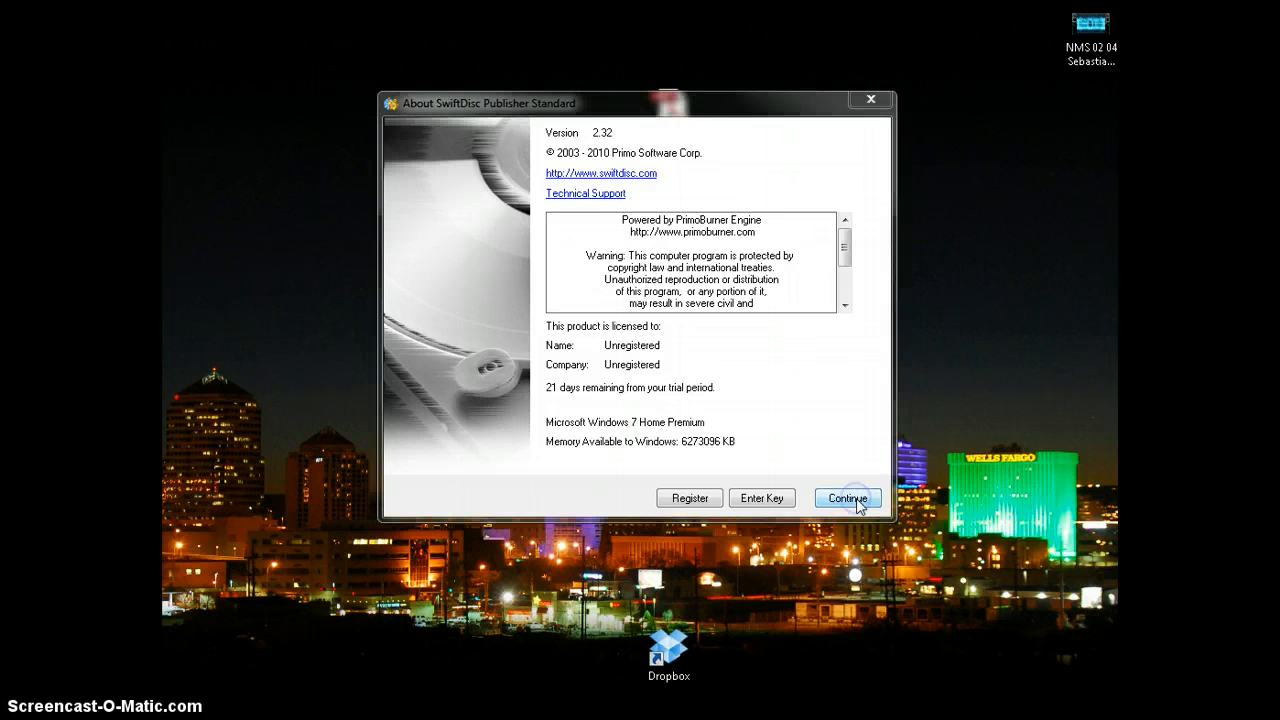
click(846, 498)
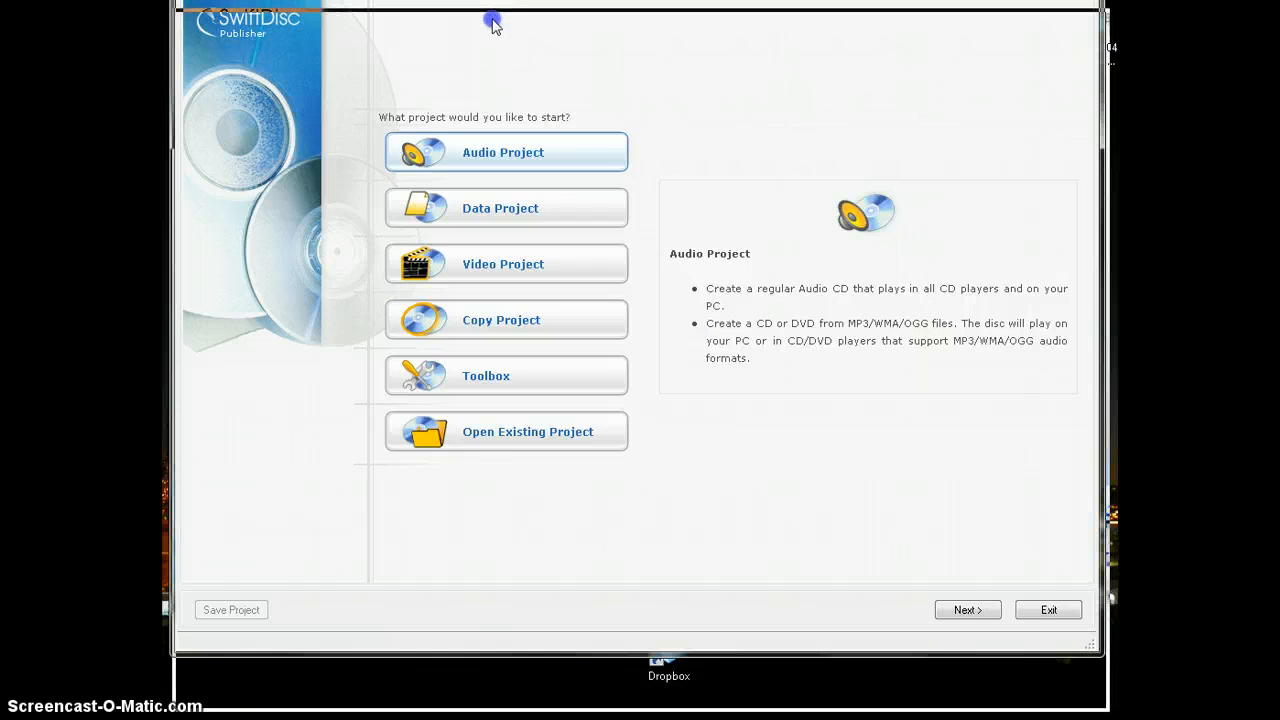
Choose Copy Project as the project type for mirroring an already burned disc.
click(508, 316)
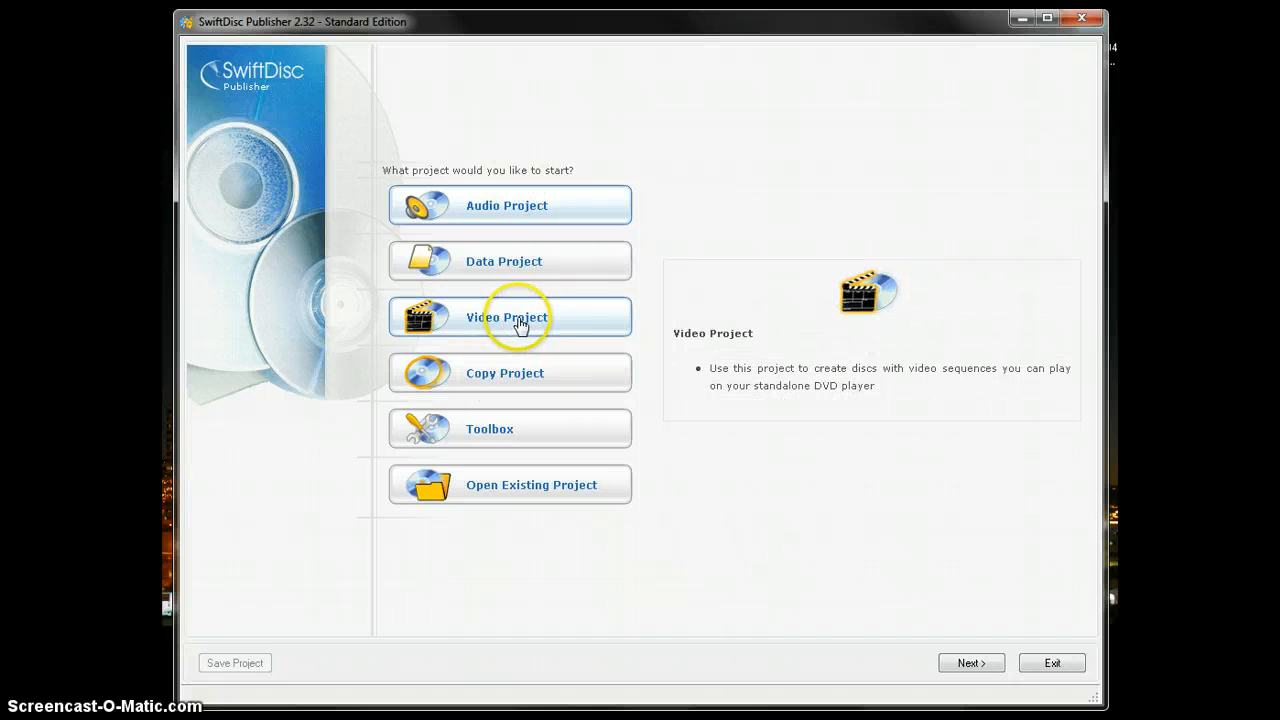
mouse_move(512, 340)
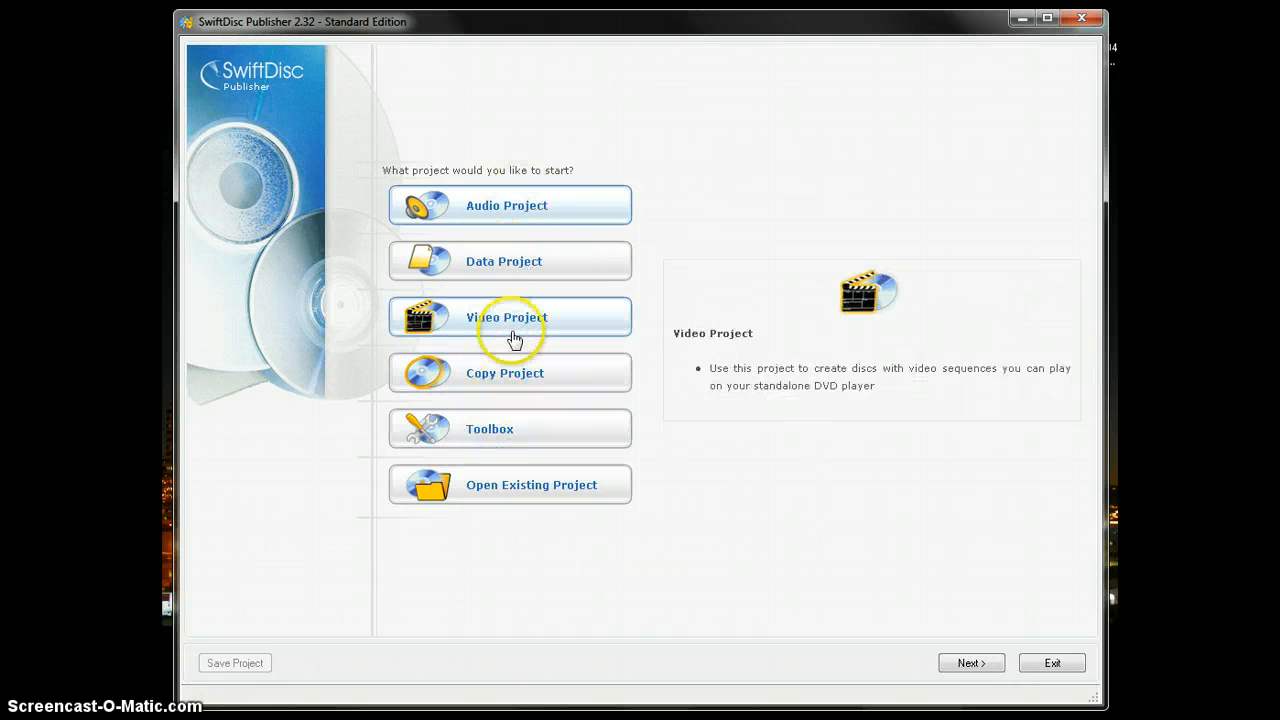
click(508, 372)
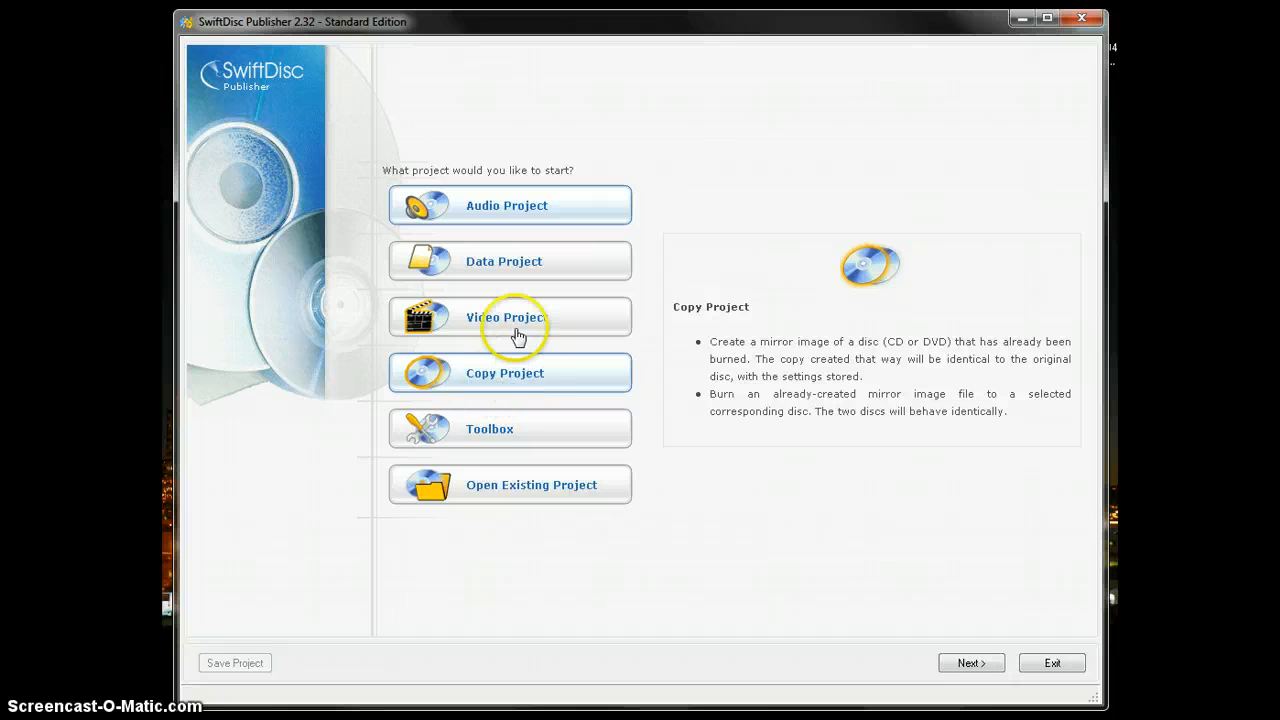
click(508, 316)
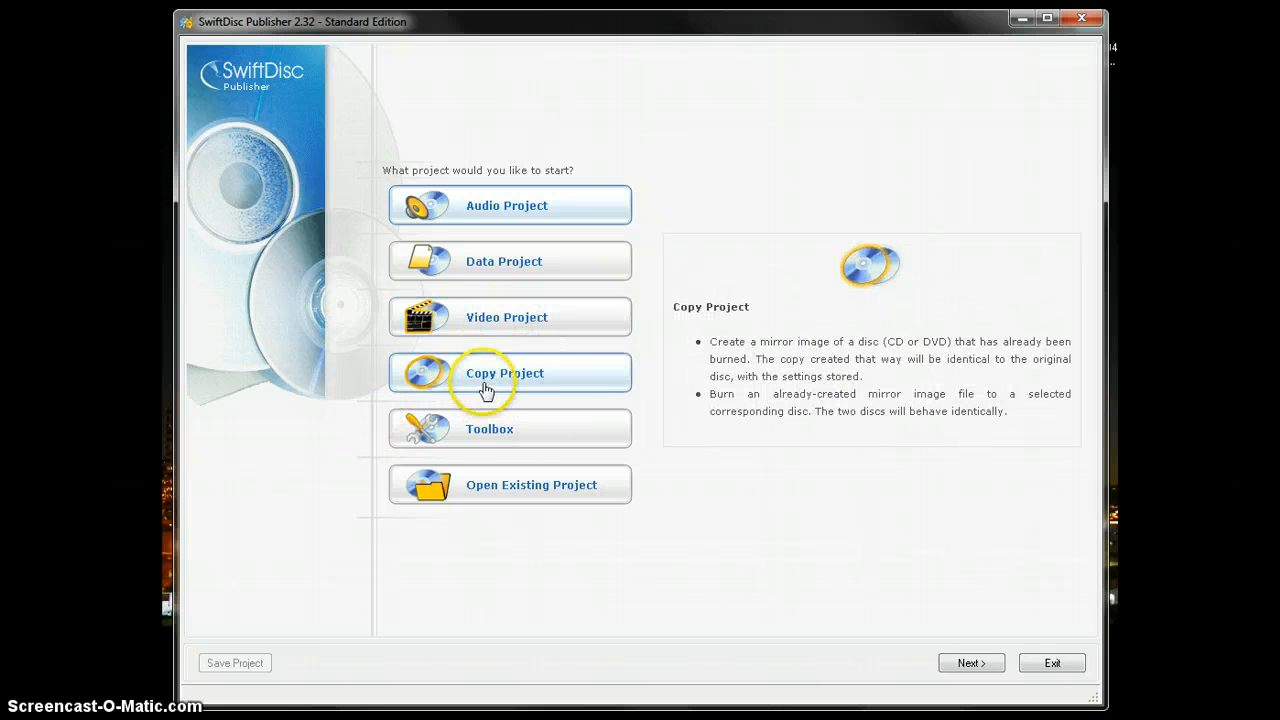
mouse_move(490, 380)
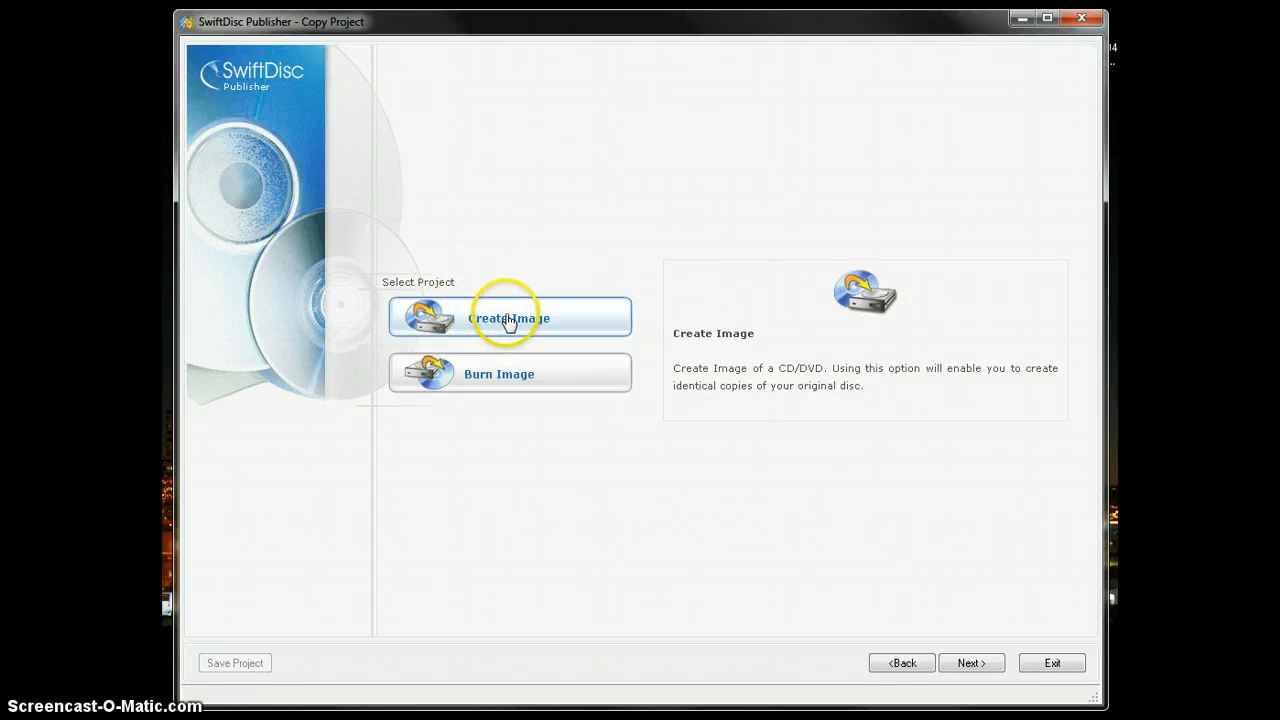
Start Create Image with the G: BD-ROM drive as source and proceed to disc read settings.
click(508, 316)
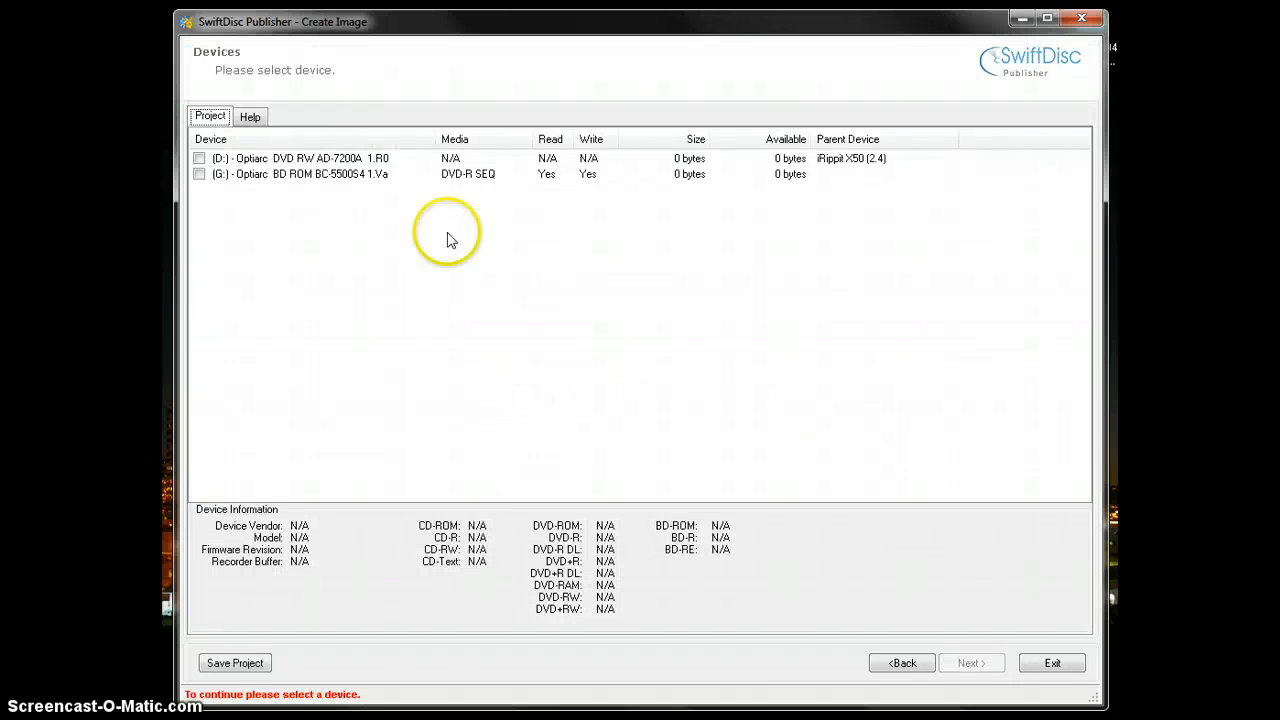
mouse_move(212, 178)
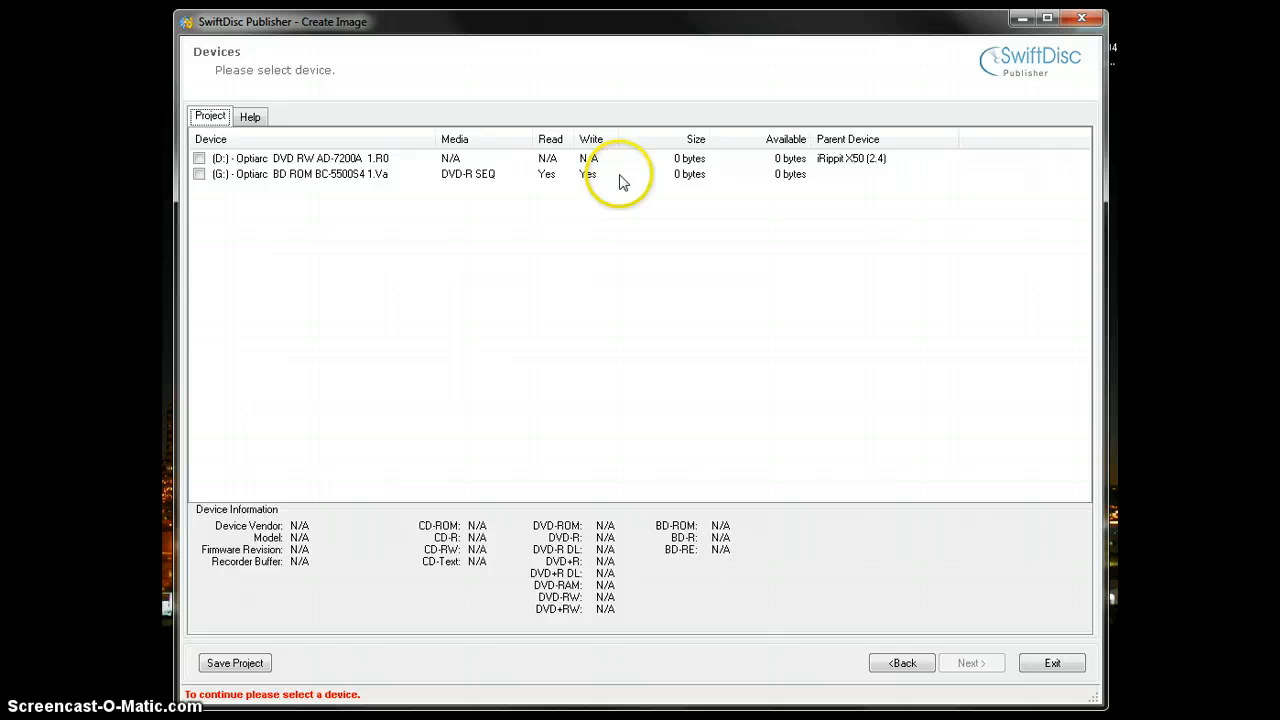
mouse_move(840, 168)
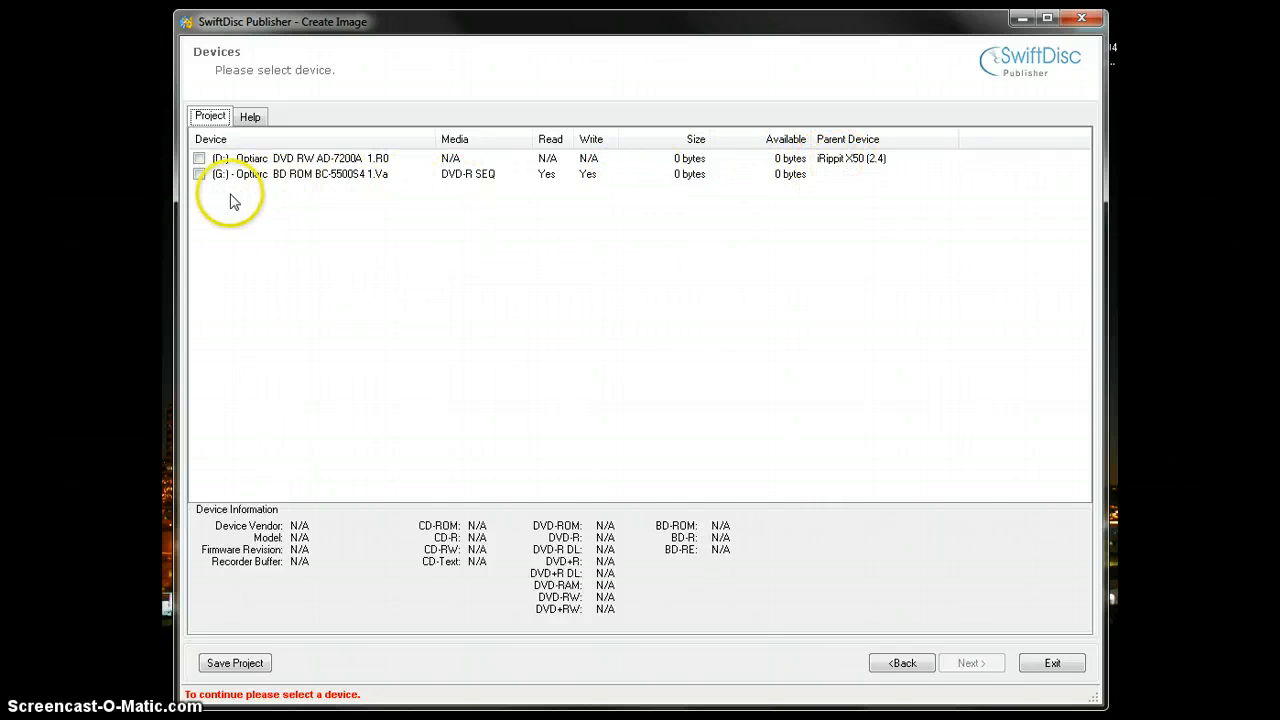
click(200, 172)
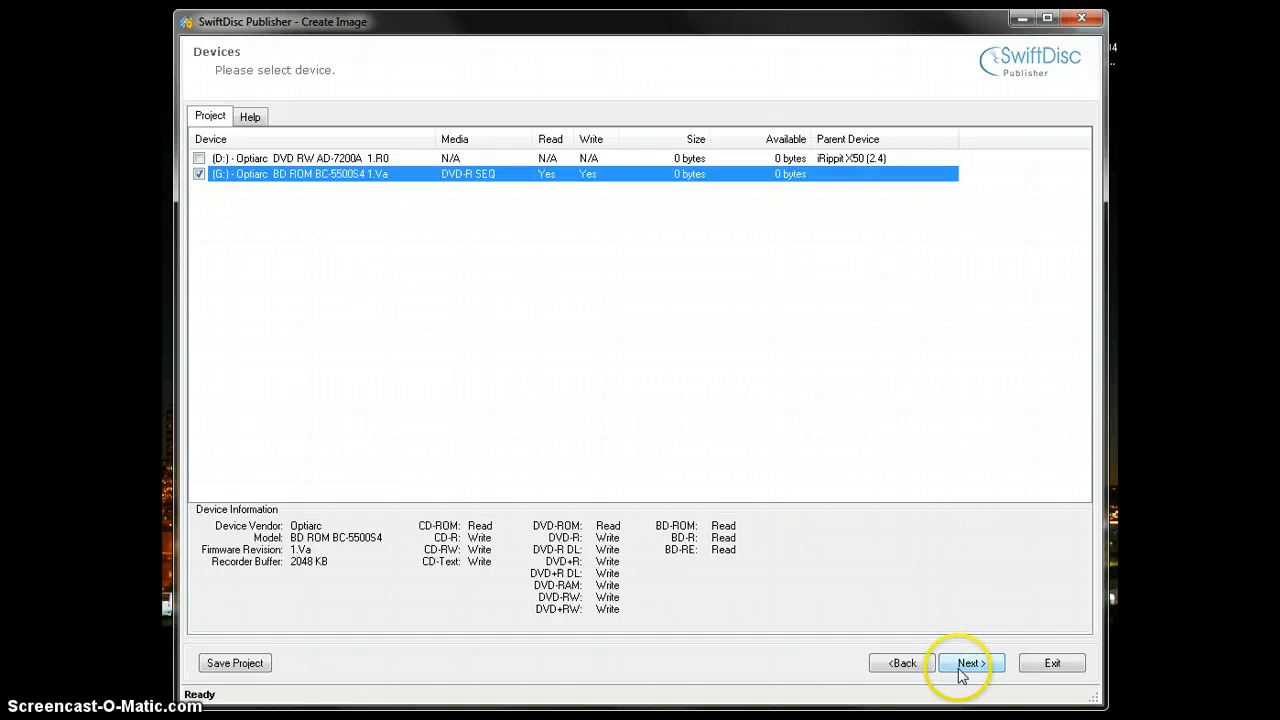
click(968, 664)
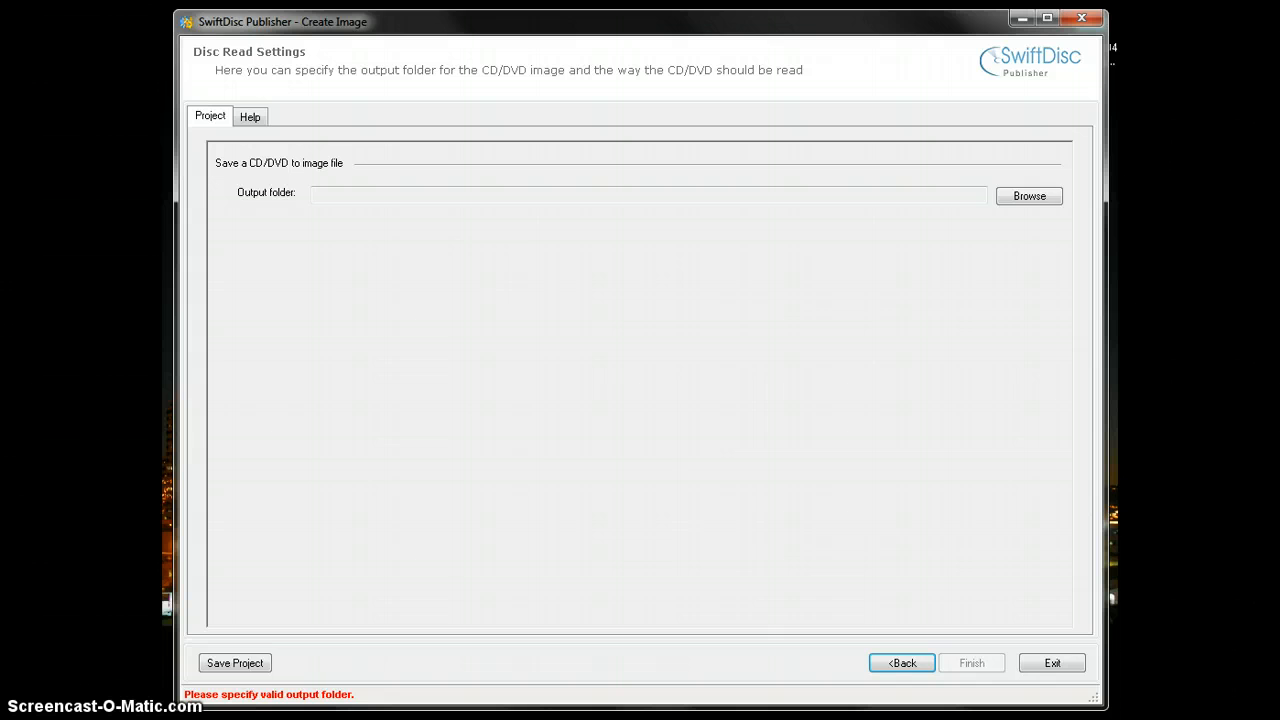
Make a new output folder named 'test' inside the iRippit Folder and start creating the image.
click(1028, 196)
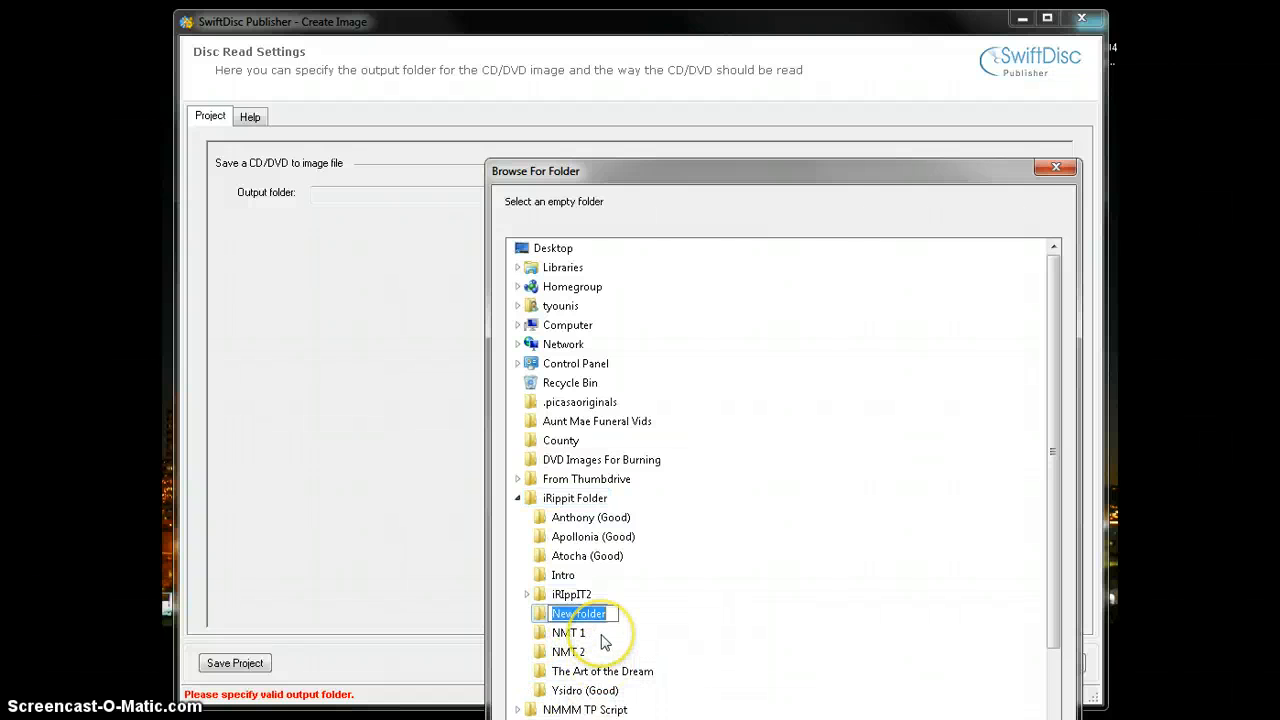
text(test)
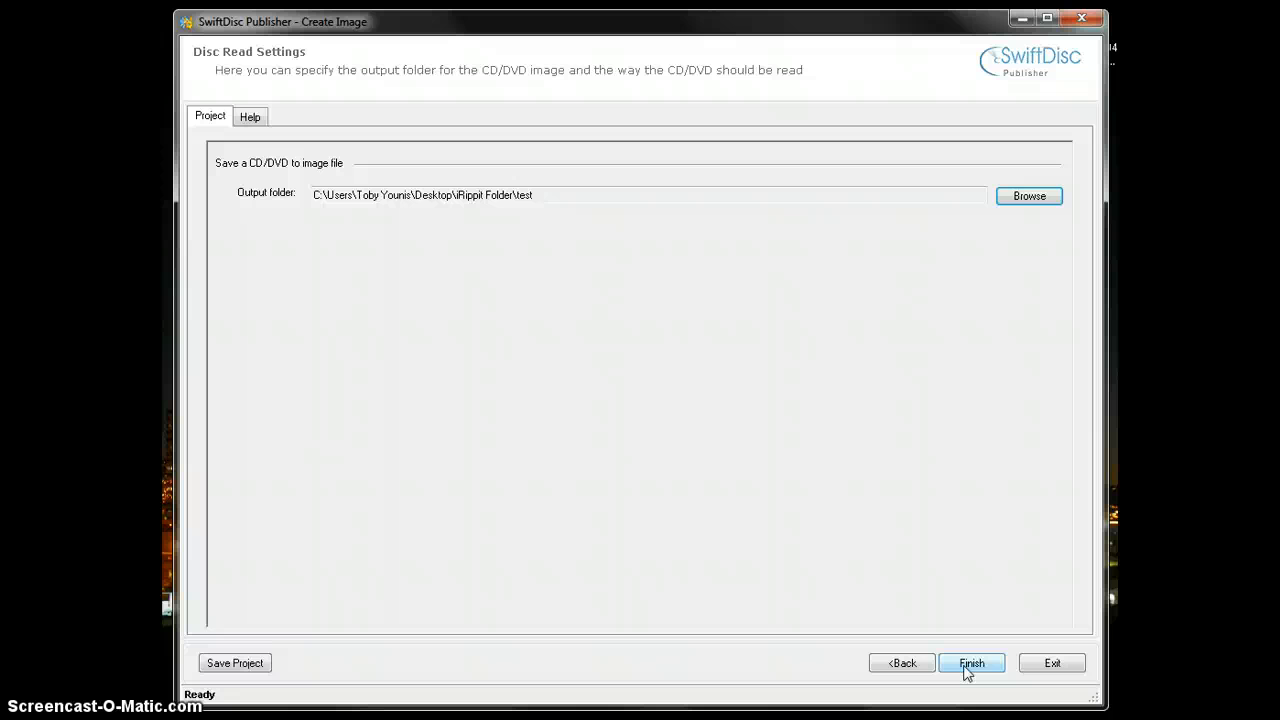
click(970, 664)
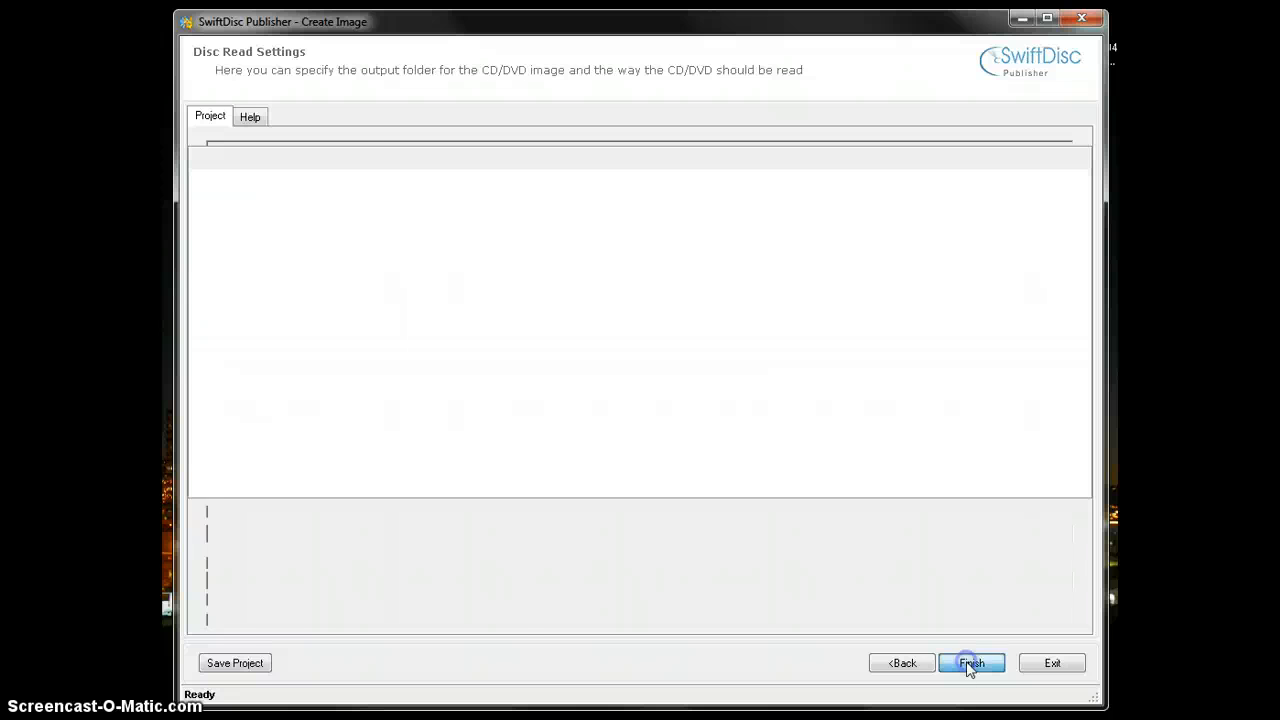
Continue past the stopped image run with its DiscCopy error to the next-step options.
click(970, 664)
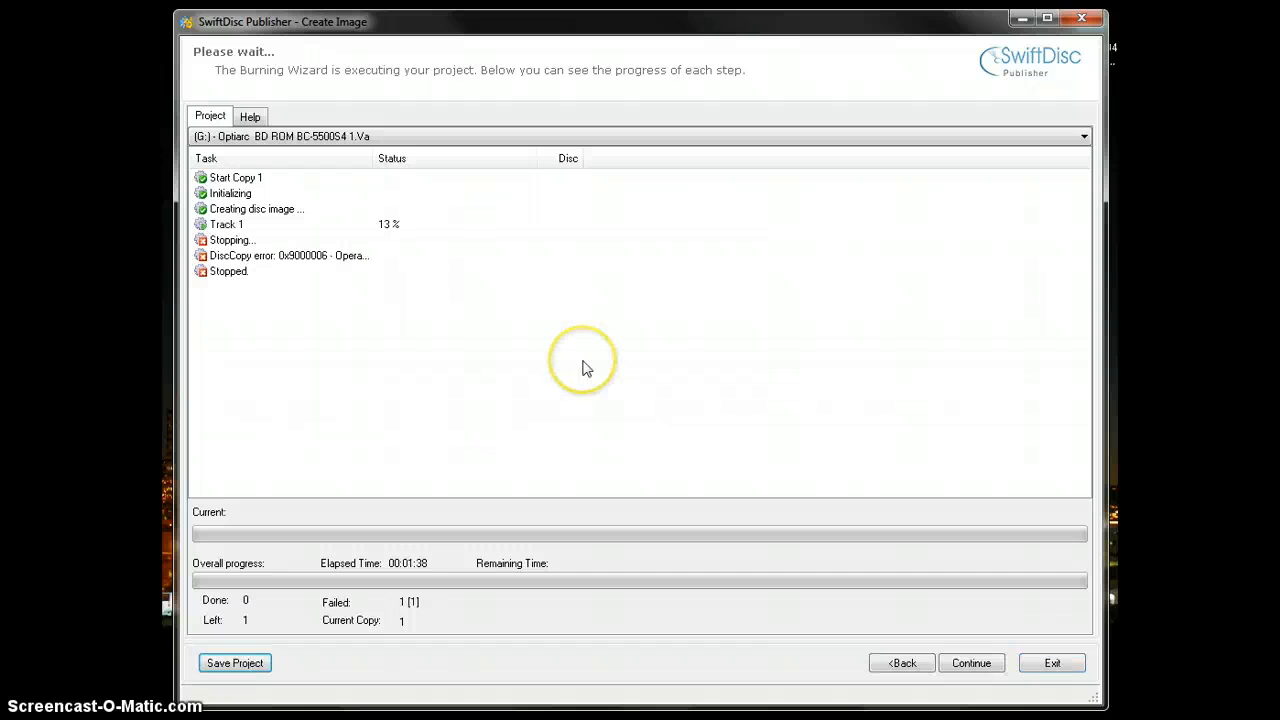
mouse_move(1016, 636)
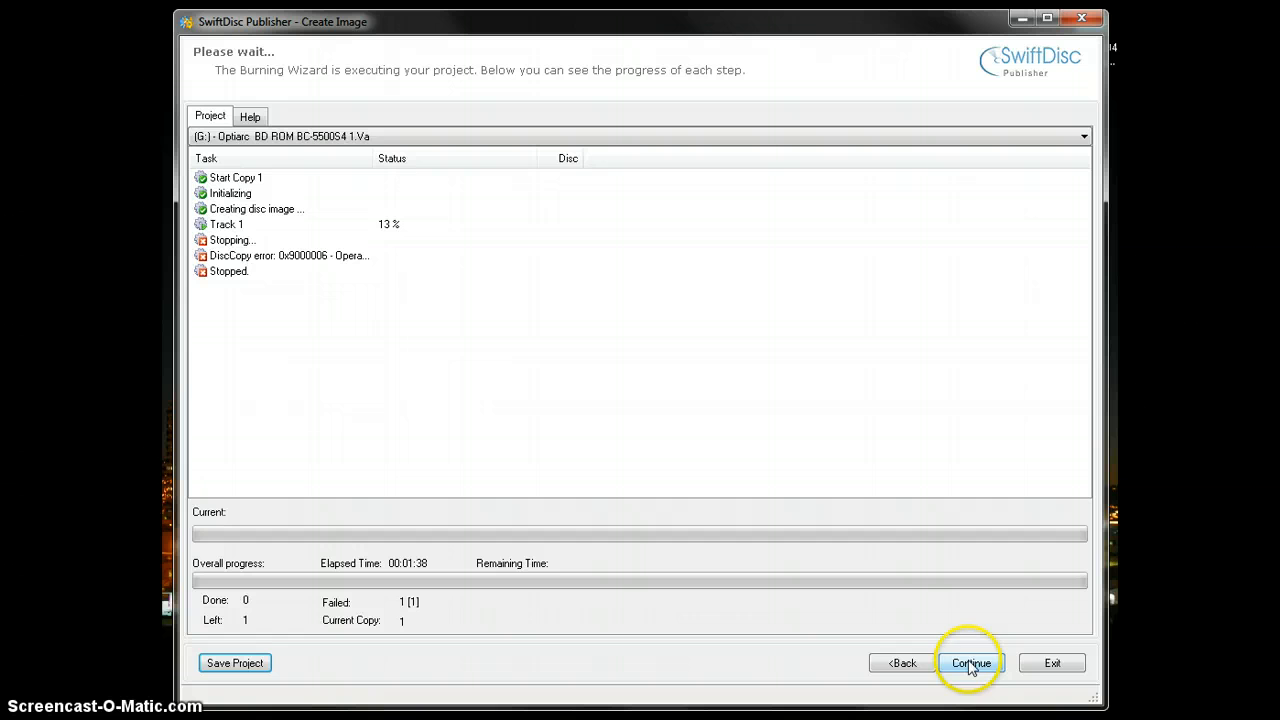
mouse_move(228, 248)
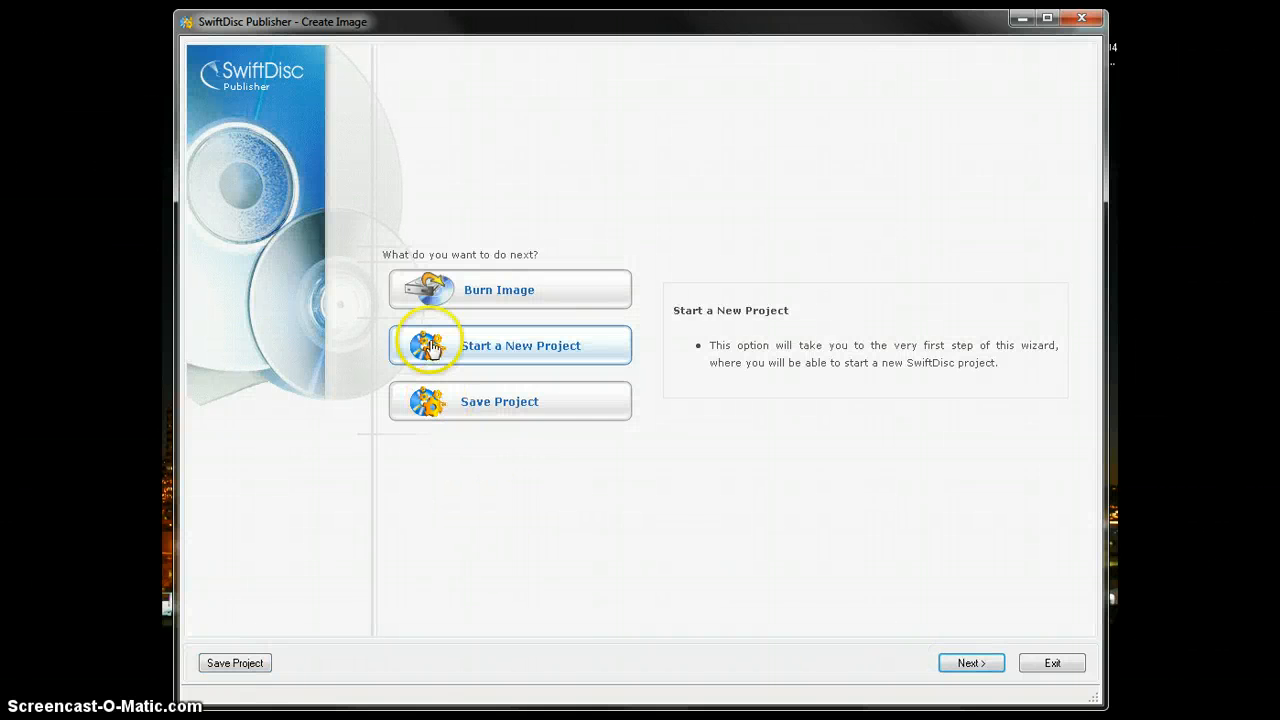
Start a new Copy Project set to Burn Image, reaching the burner device list.
click(500, 288)
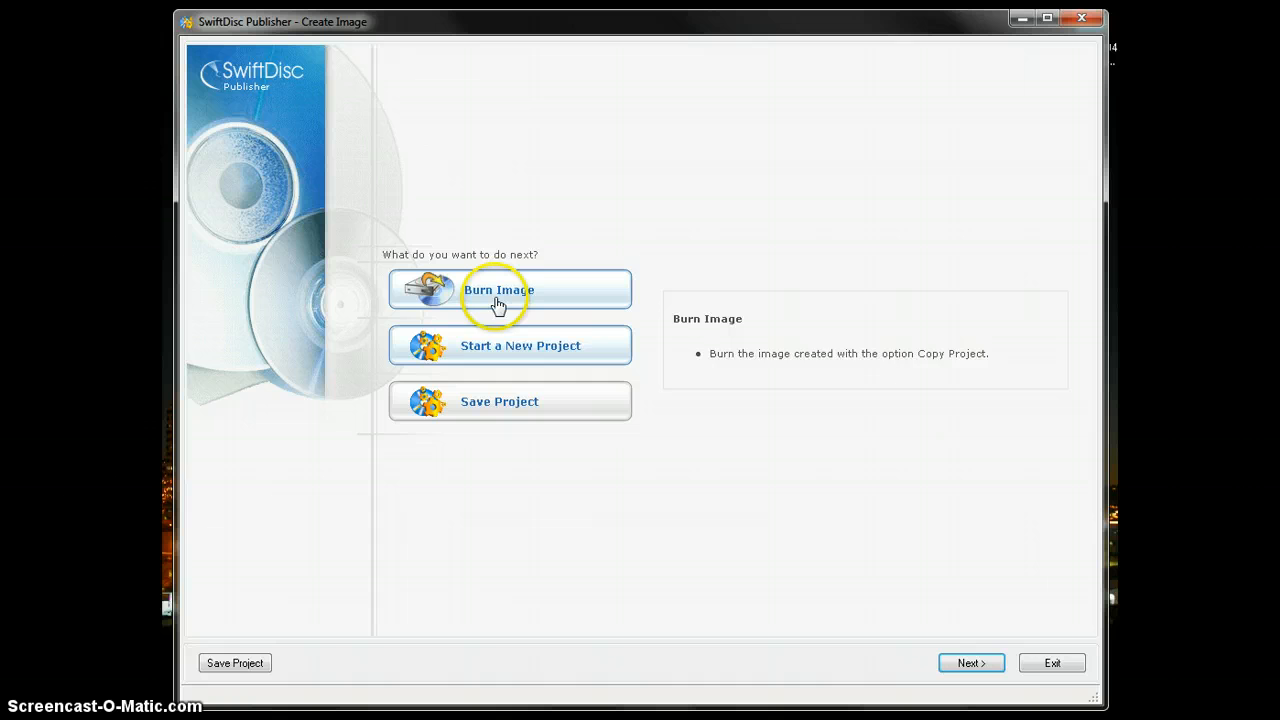
click(508, 344)
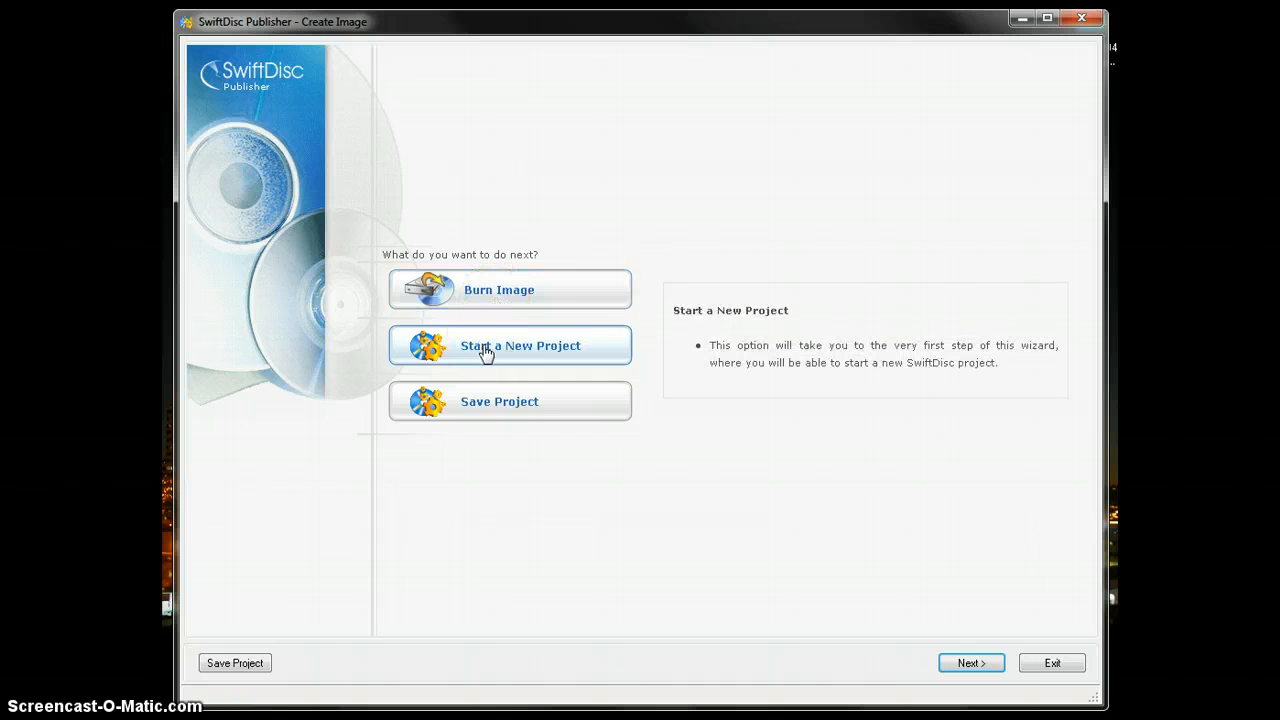
click(508, 344)
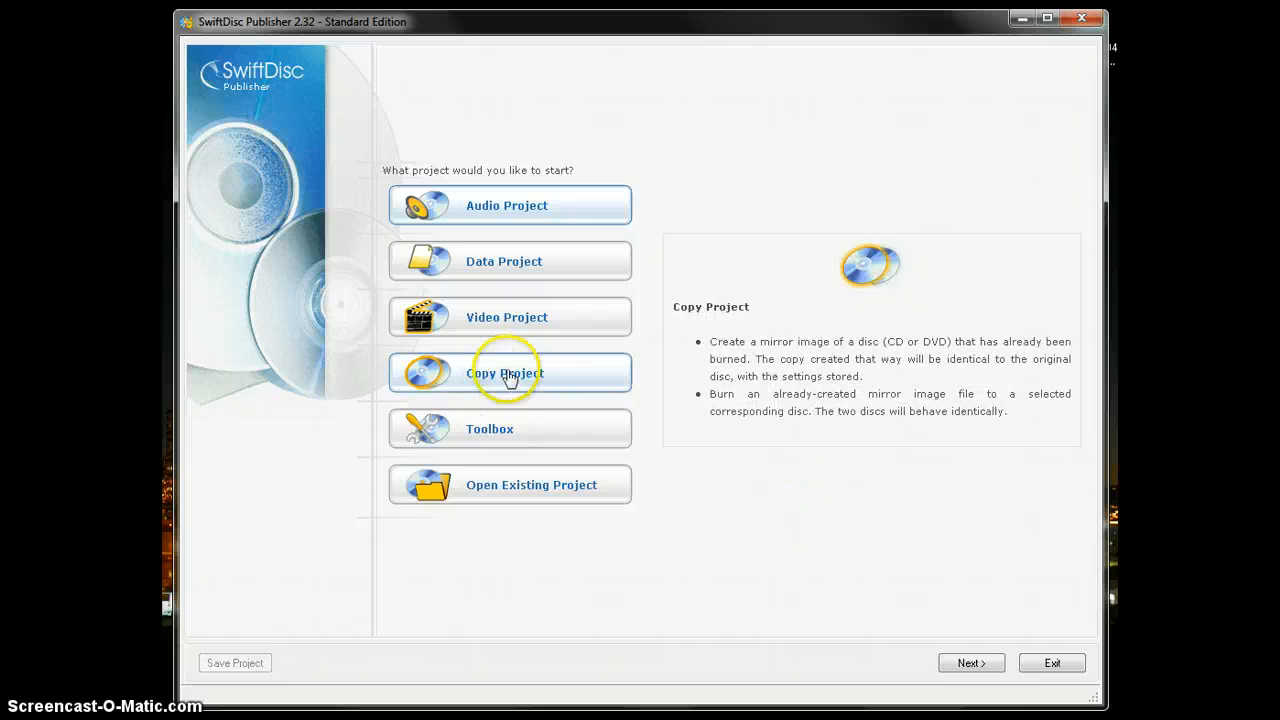
click(510, 374)
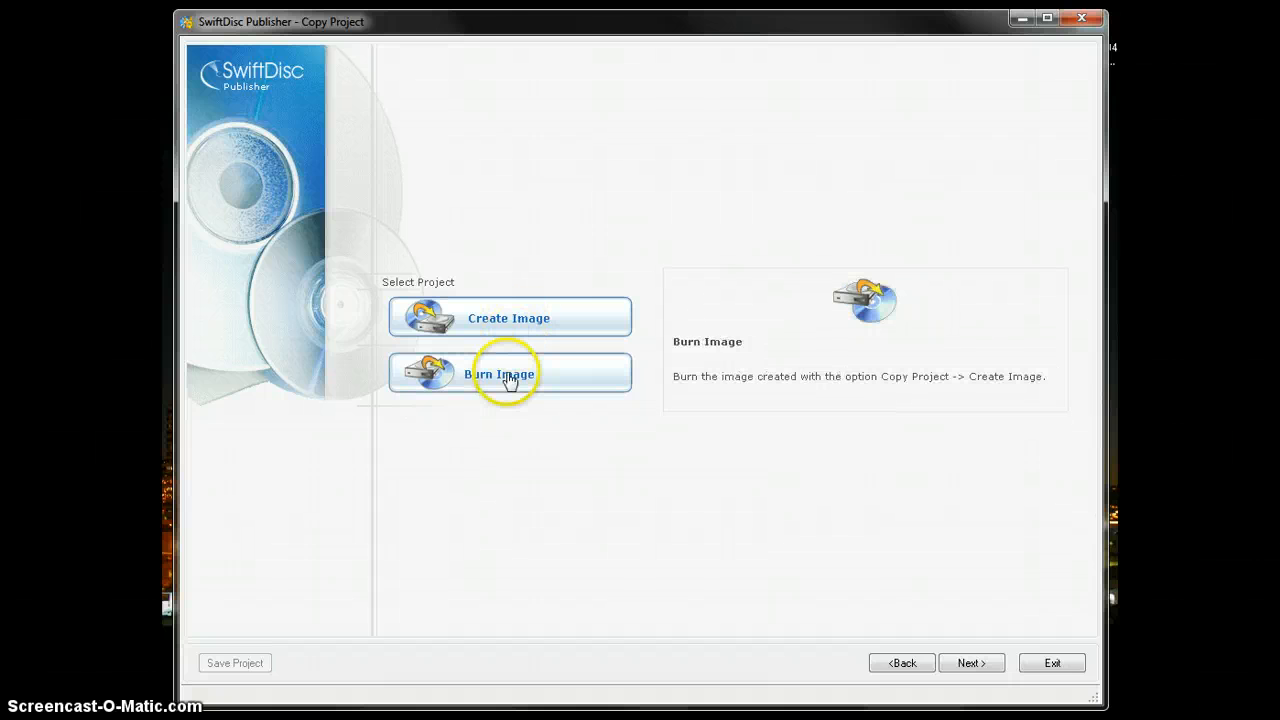
click(508, 374)
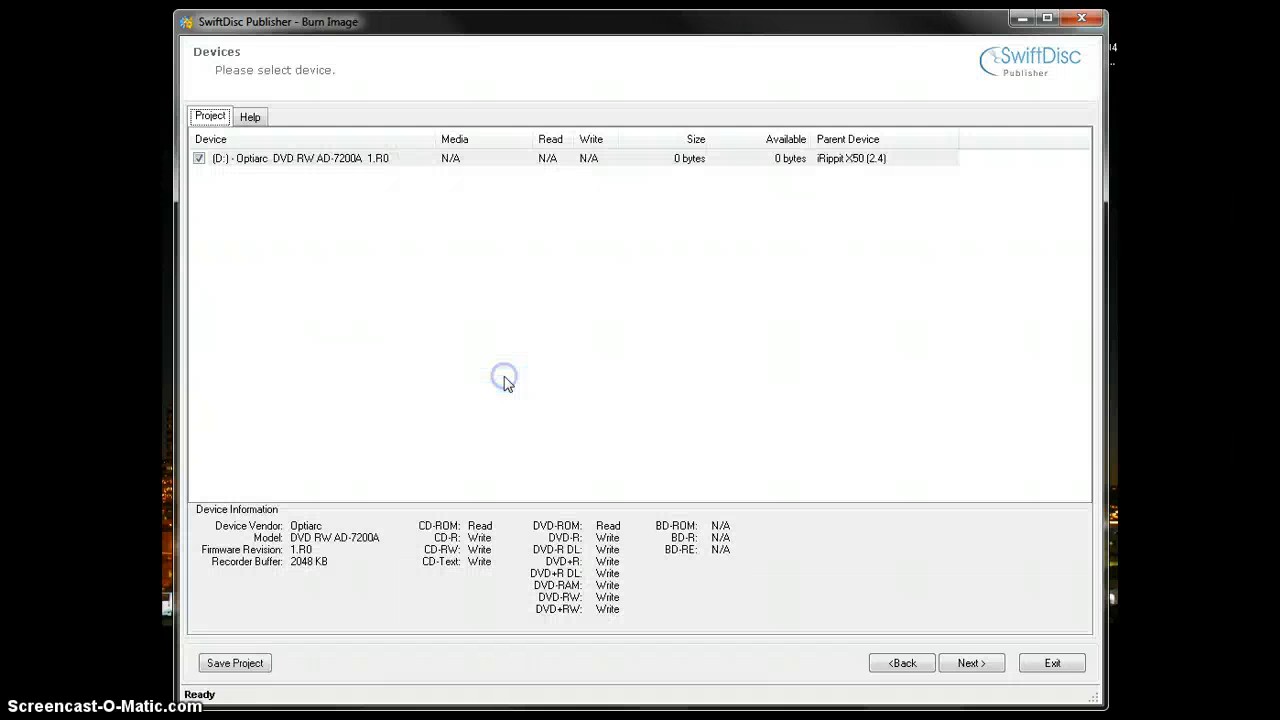
mouse_move(452, 180)
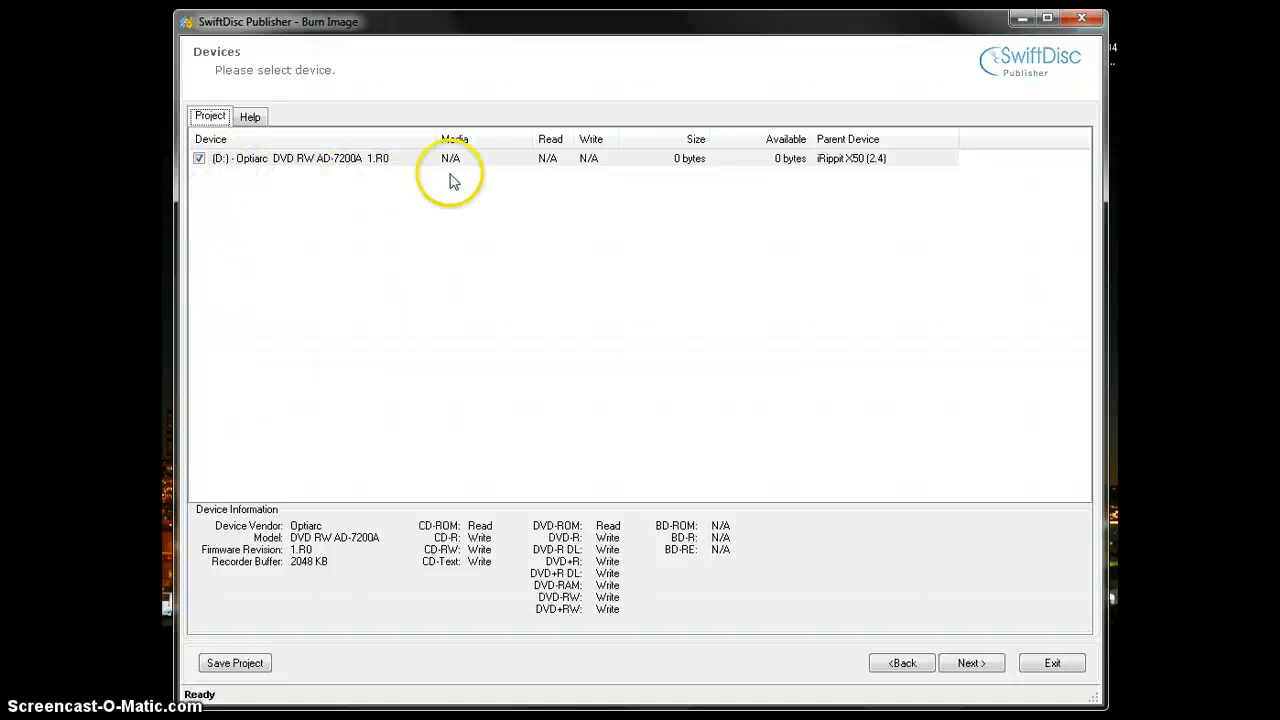
mouse_move(910, 530)
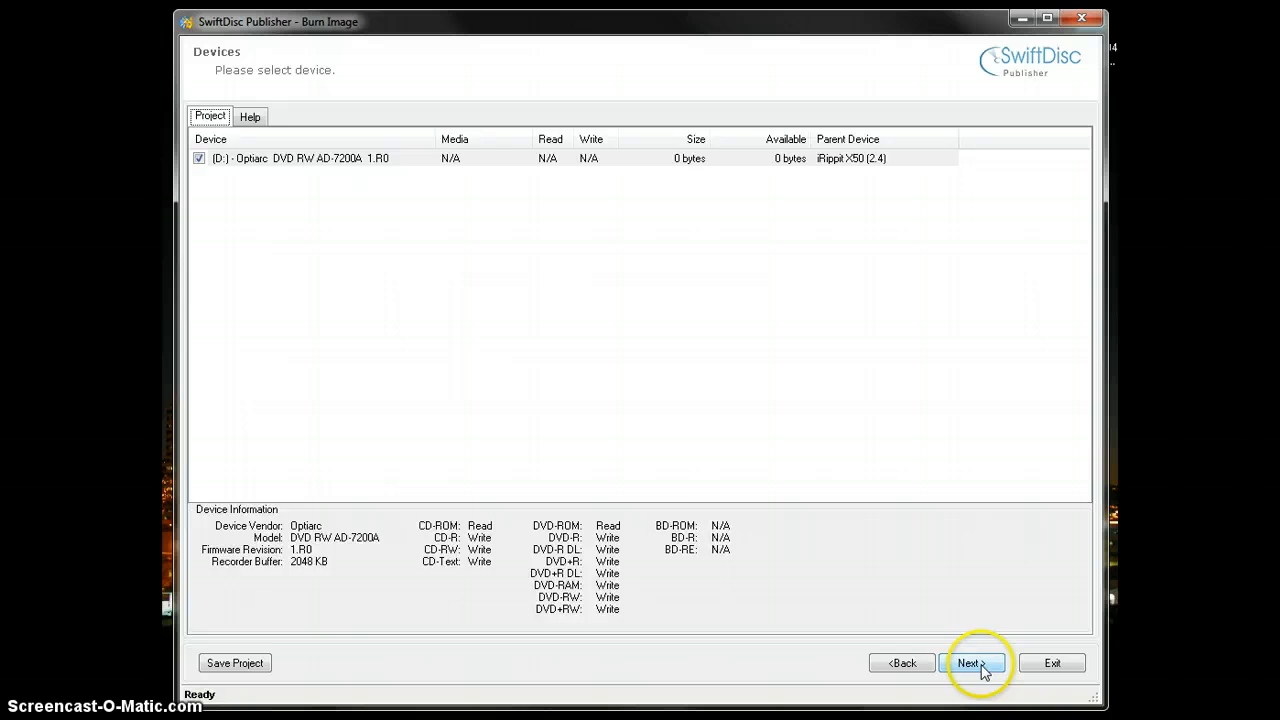
Keep the Optiarc DVD RW drive D: as the burner and move on to image selection.
click(970, 664)
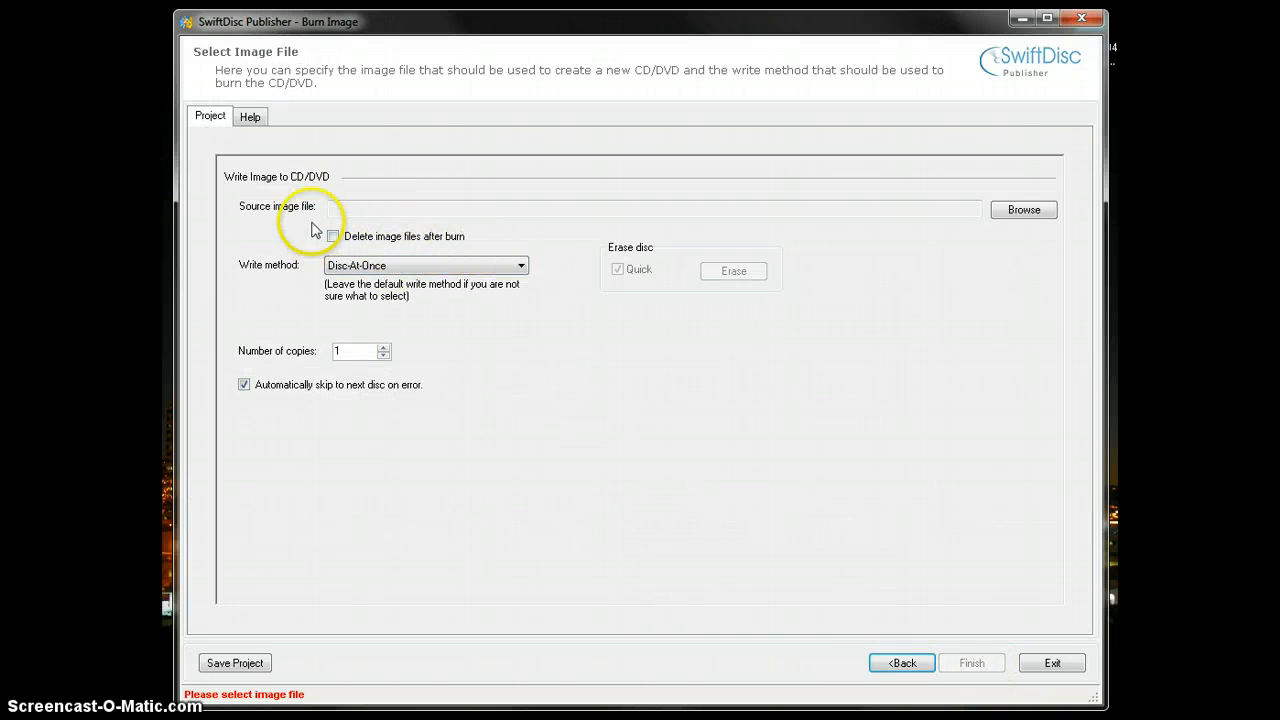
mouse_move(388, 196)
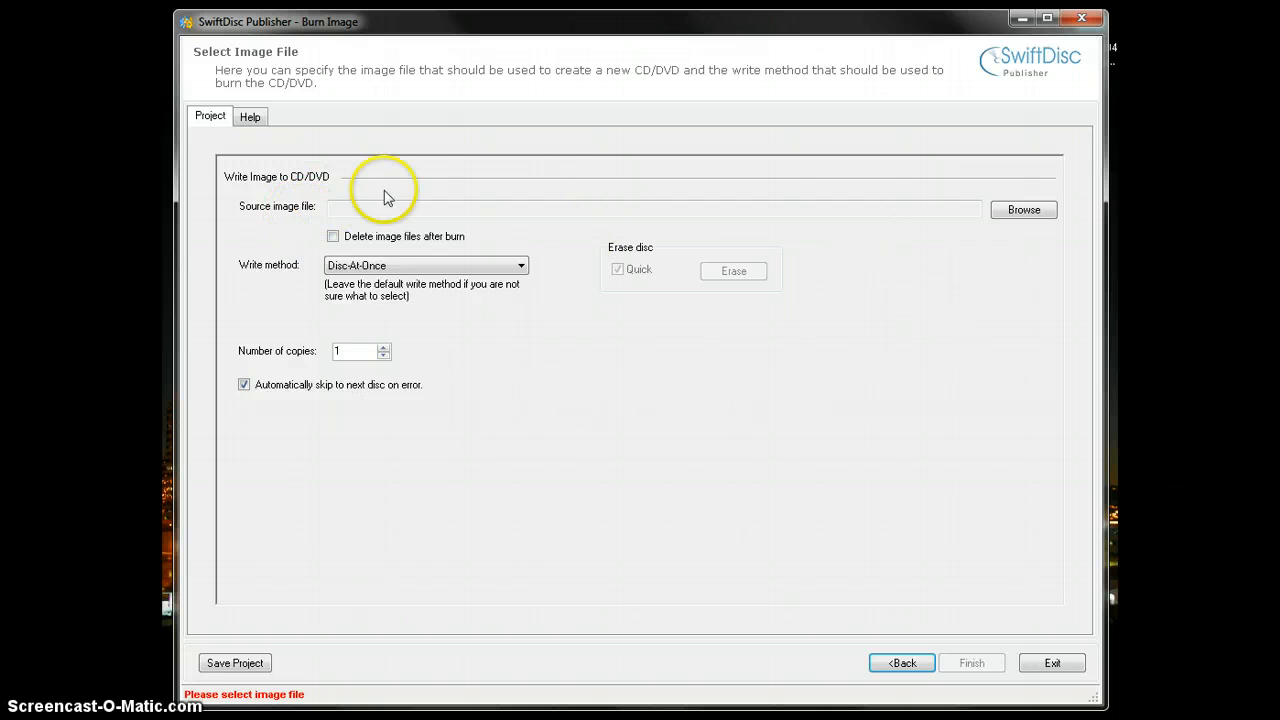
Select Image.sdi from the NMT 2 folder as the source image file.
click(1024, 210)
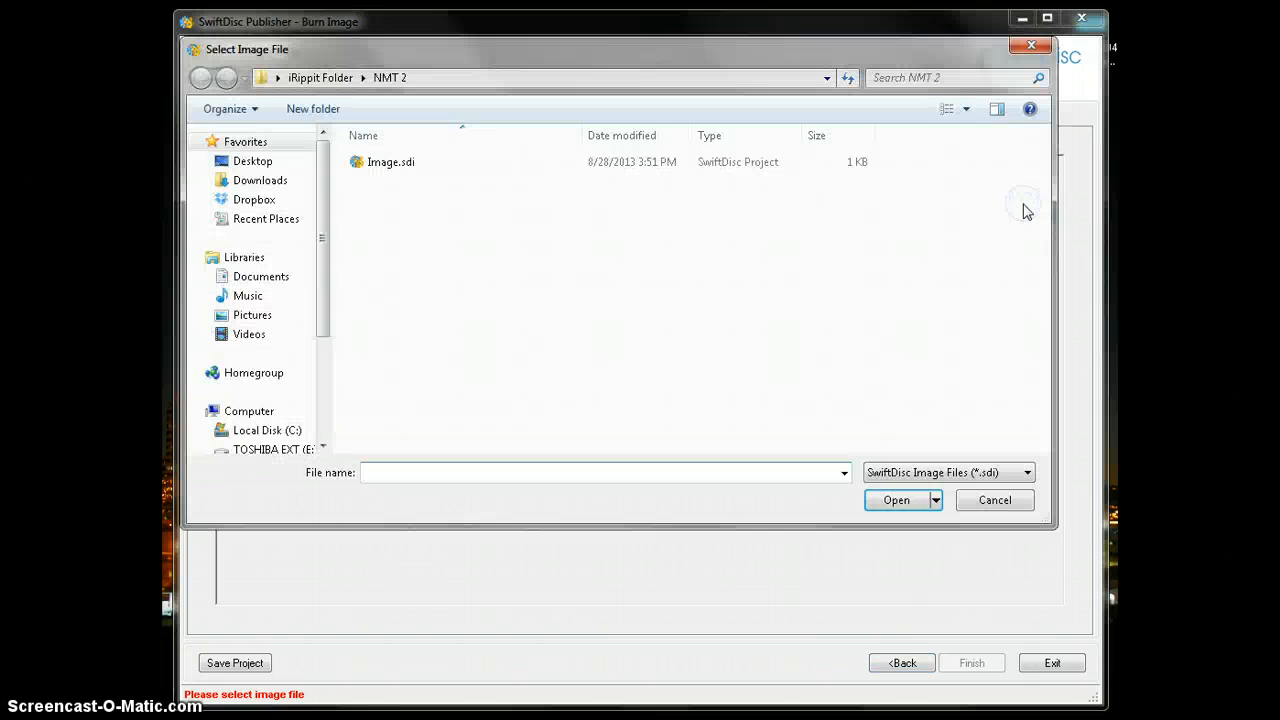
click(392, 160)
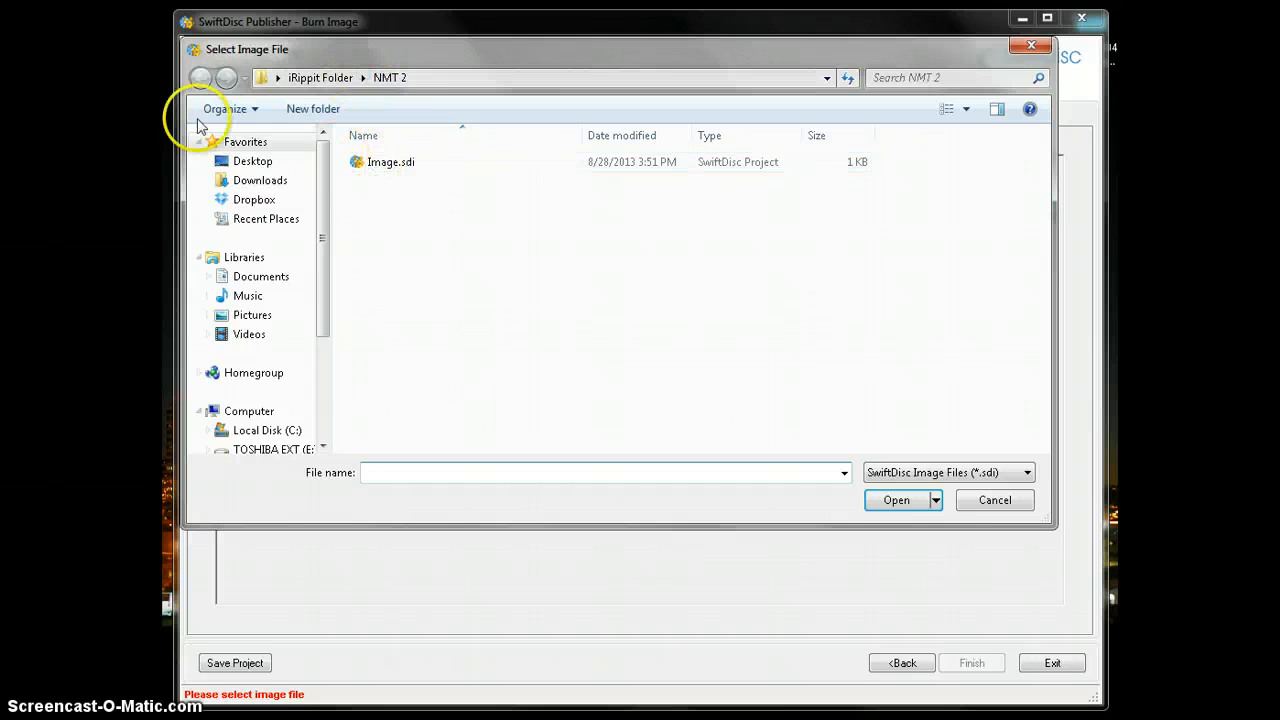
click(390, 162)
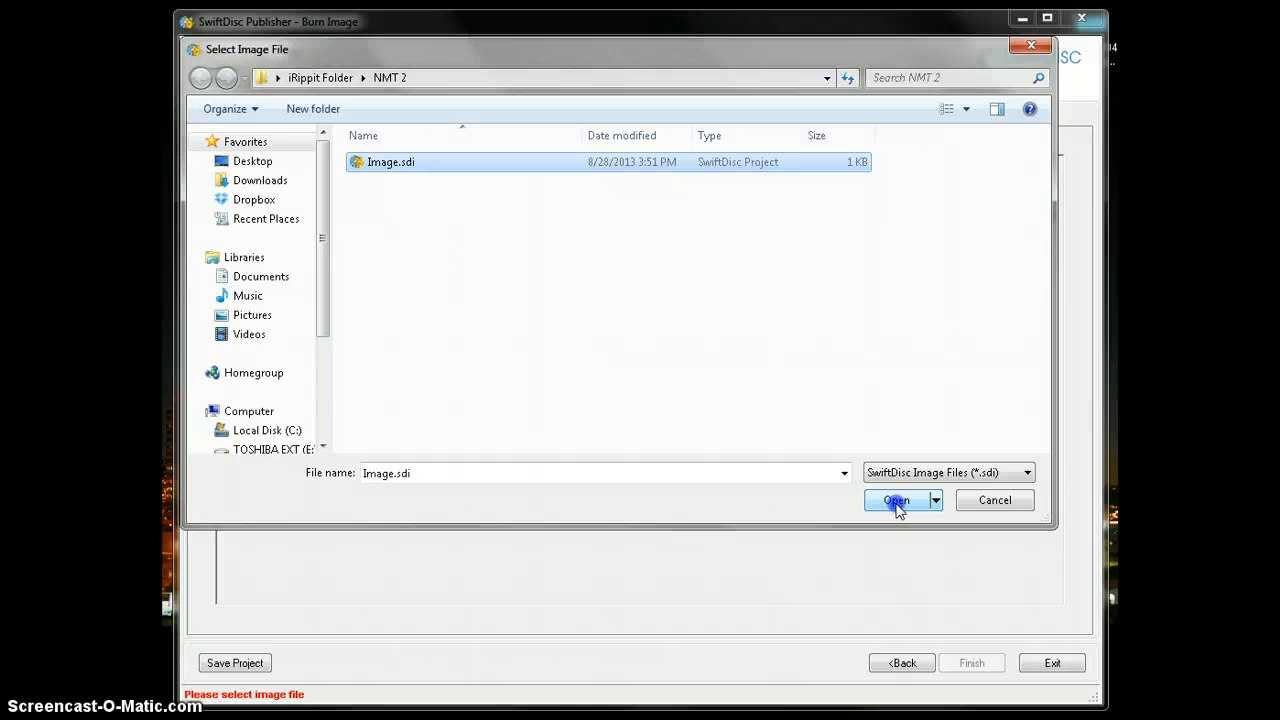
click(896, 500)
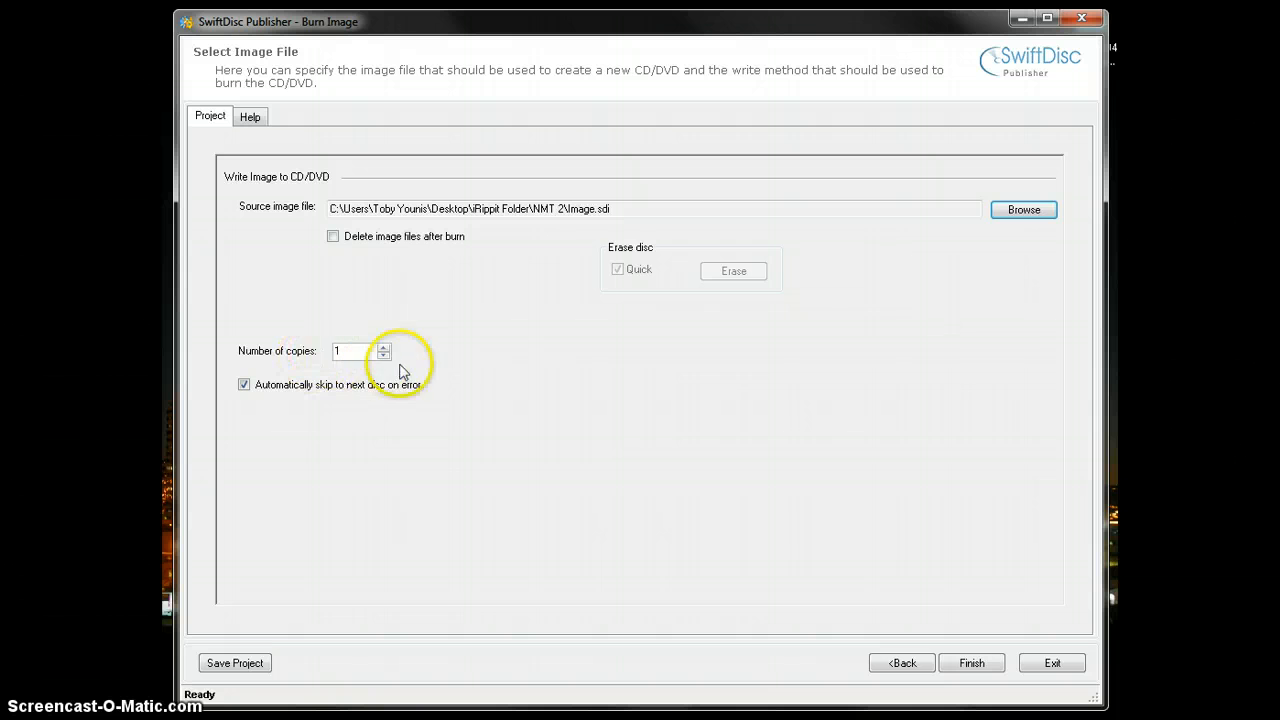
Set the number of copies to 4 and launch the burn.
click(356, 352)
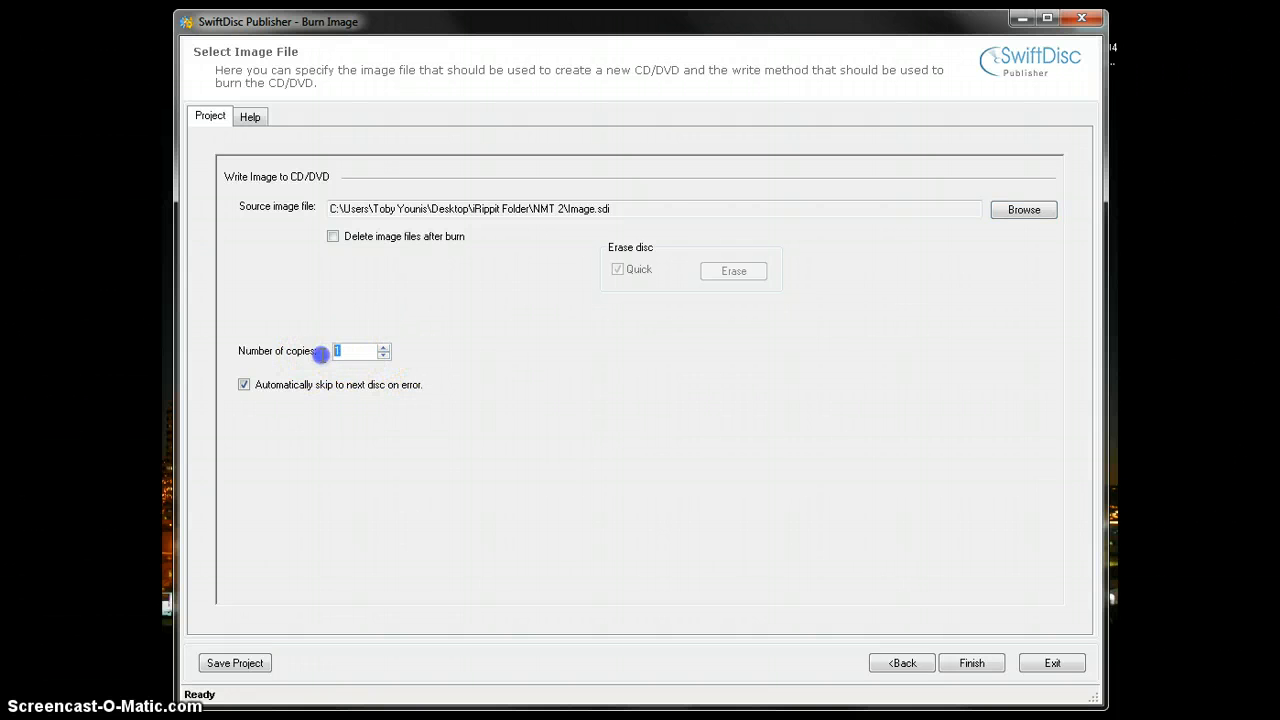
click(384, 346)
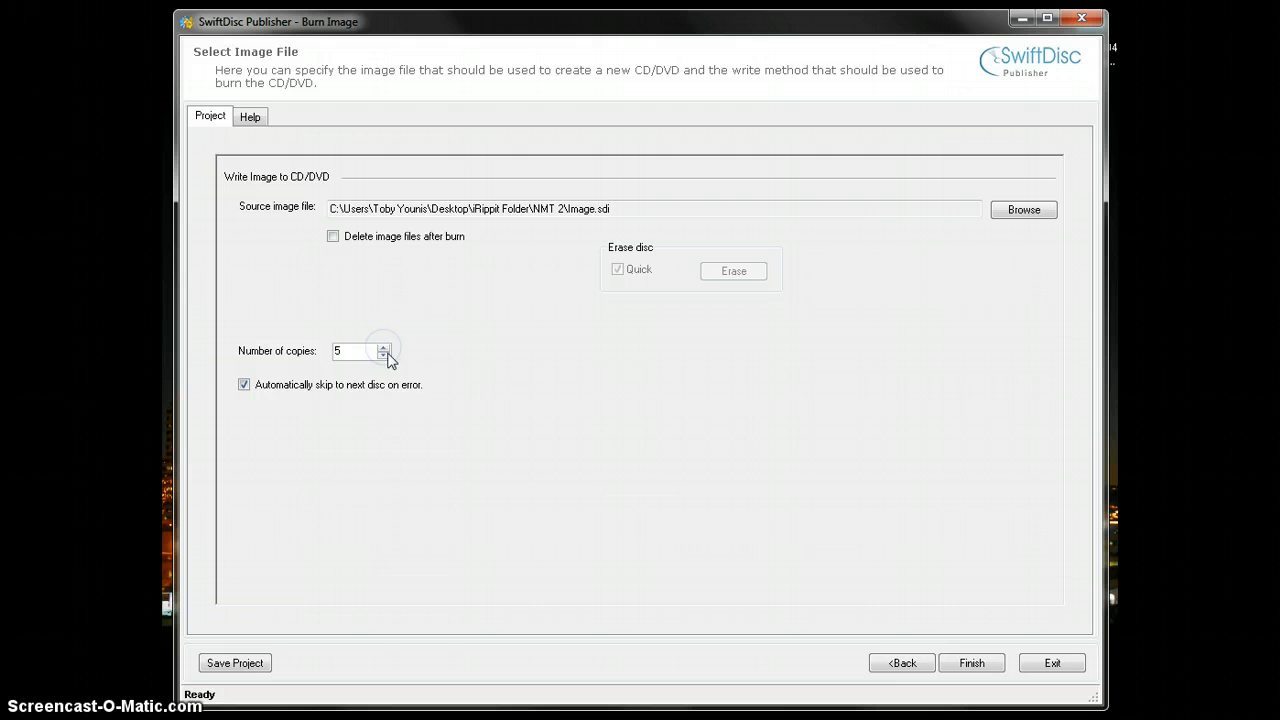
click(384, 356)
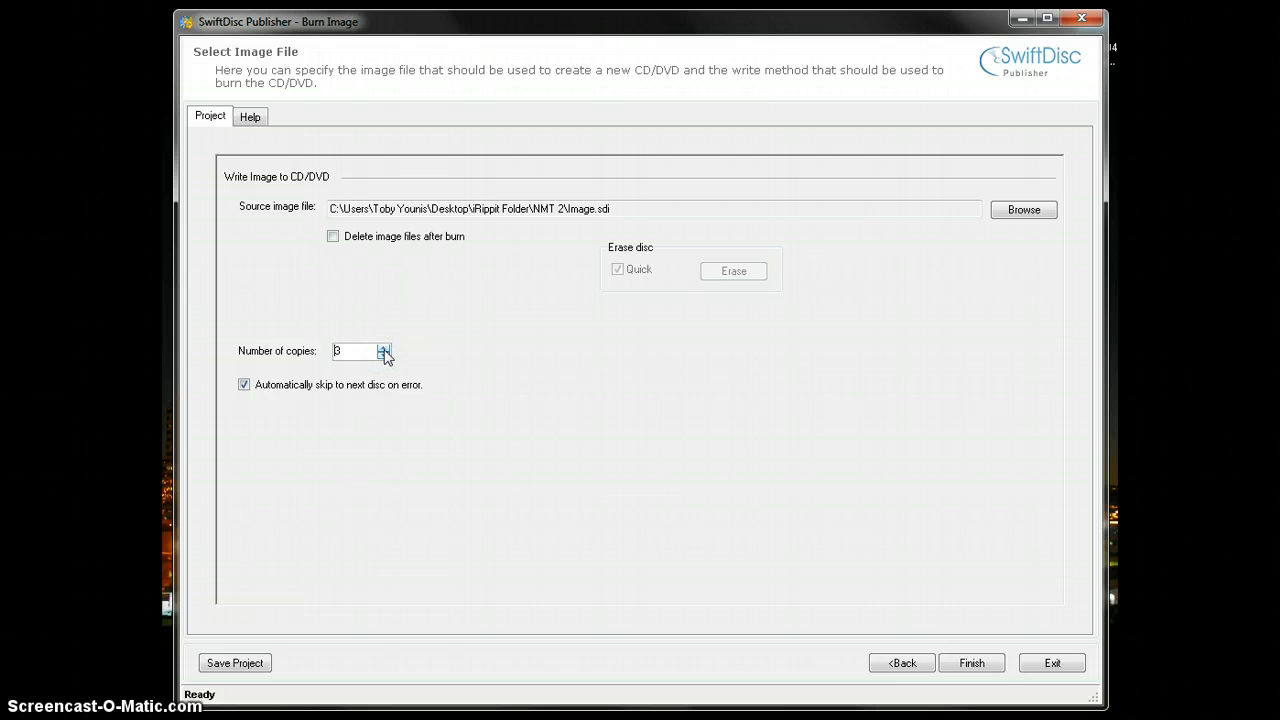
click(384, 348)
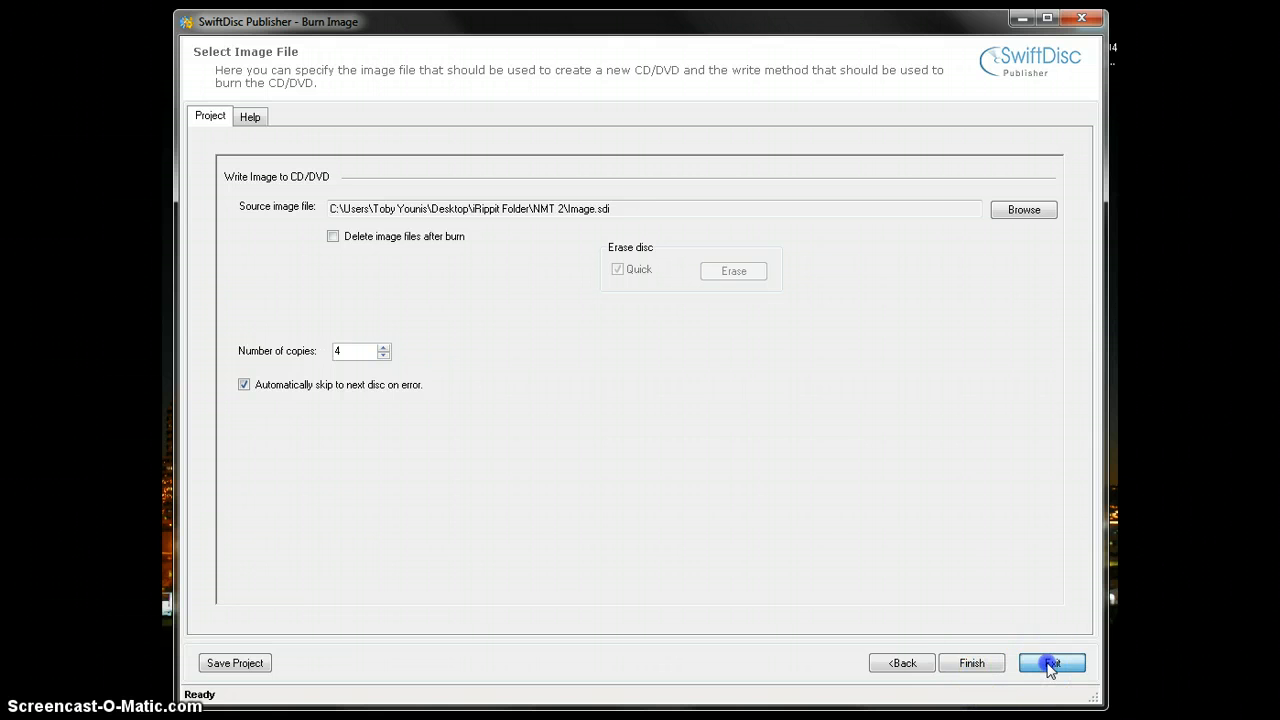
click(1052, 662)
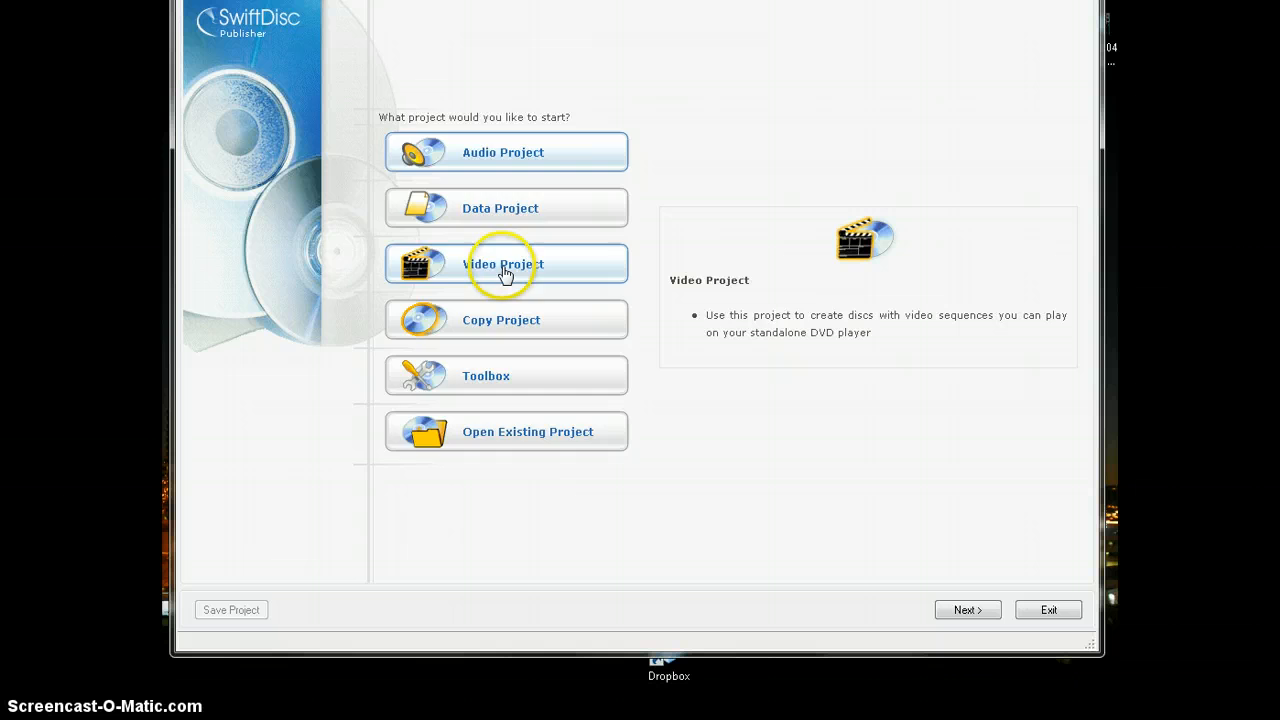
Choose the Burn VIDEO_TS Folder video project, reaching the Optiarc drive device page.
click(504, 264)
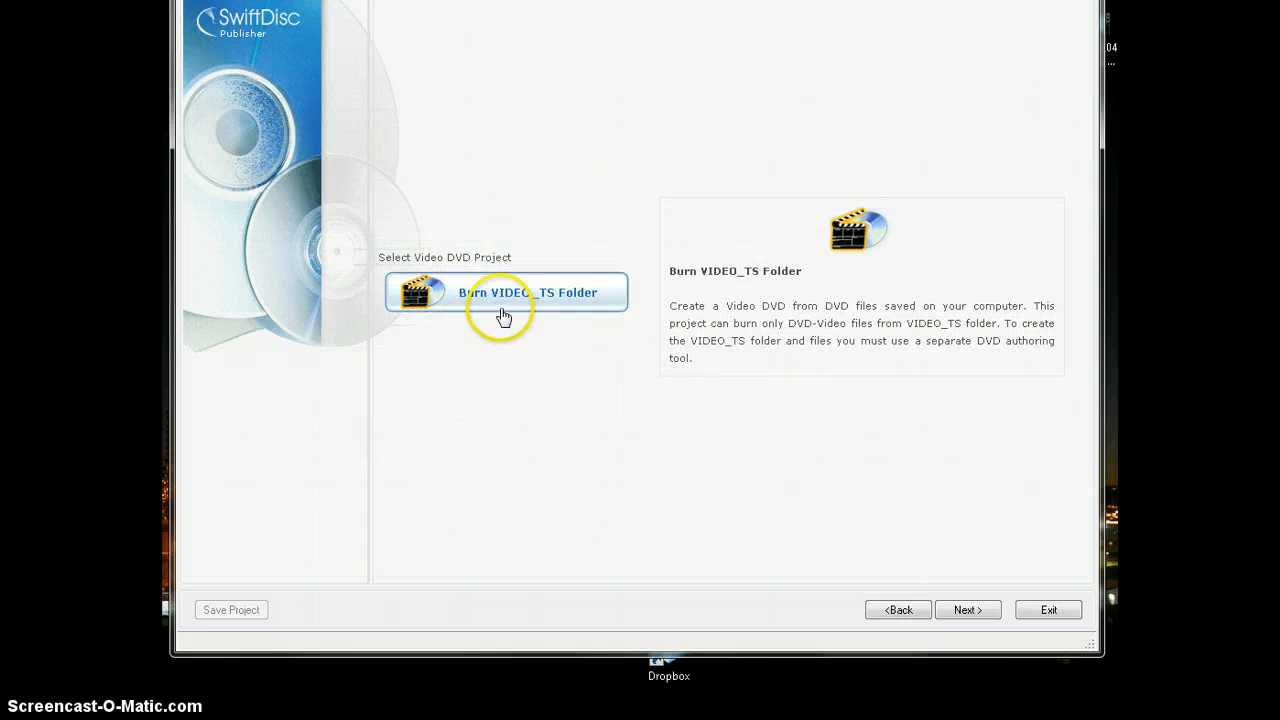
mouse_move(656, 280)
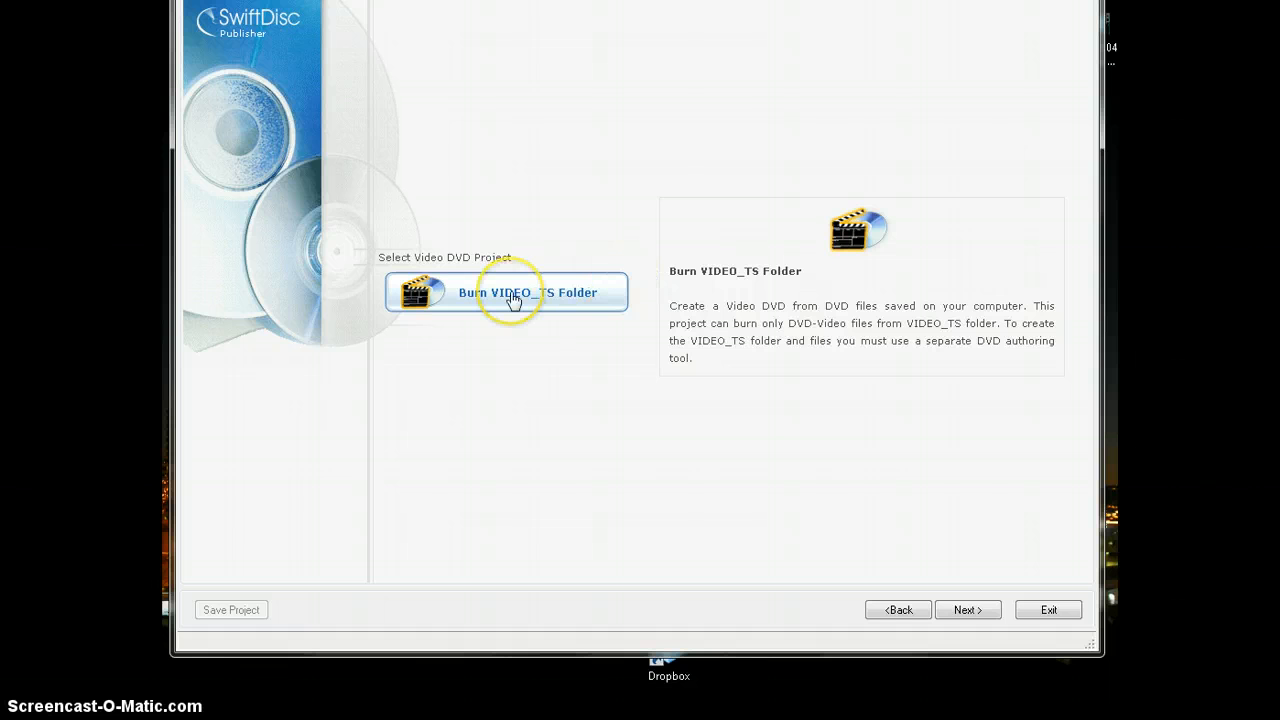
mouse_move(540, 330)
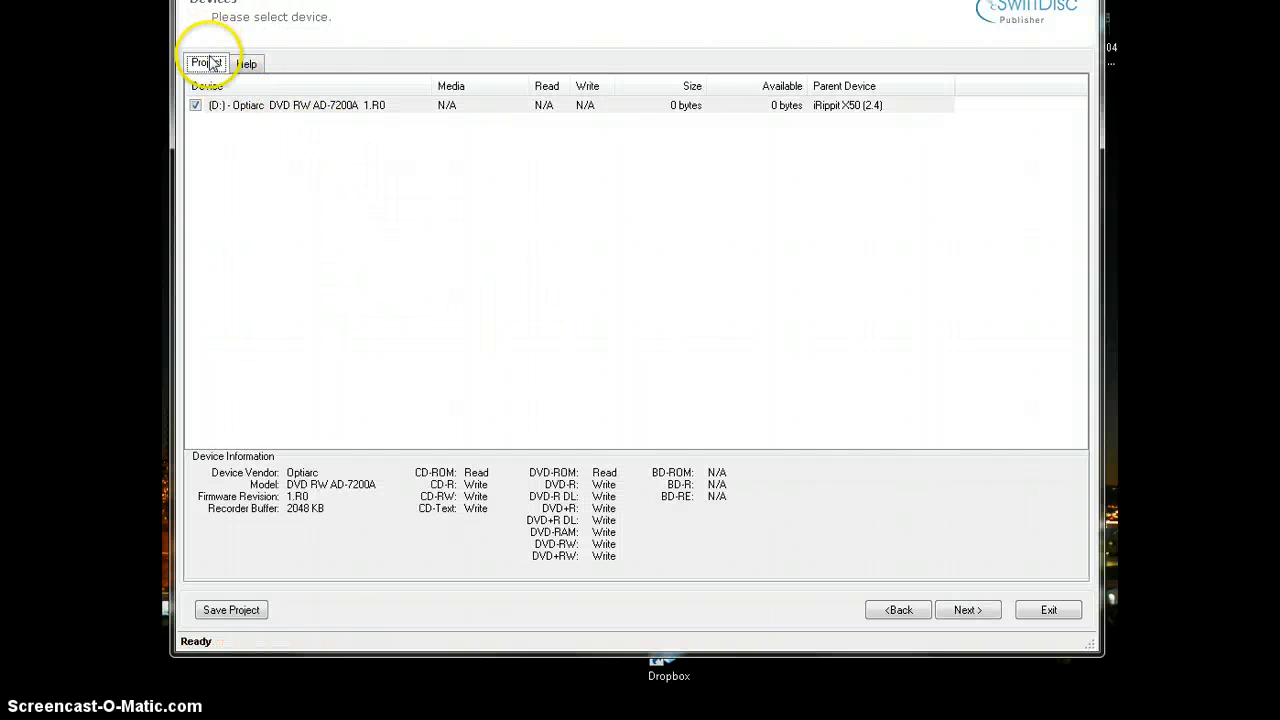
mouse_move(840, 114)
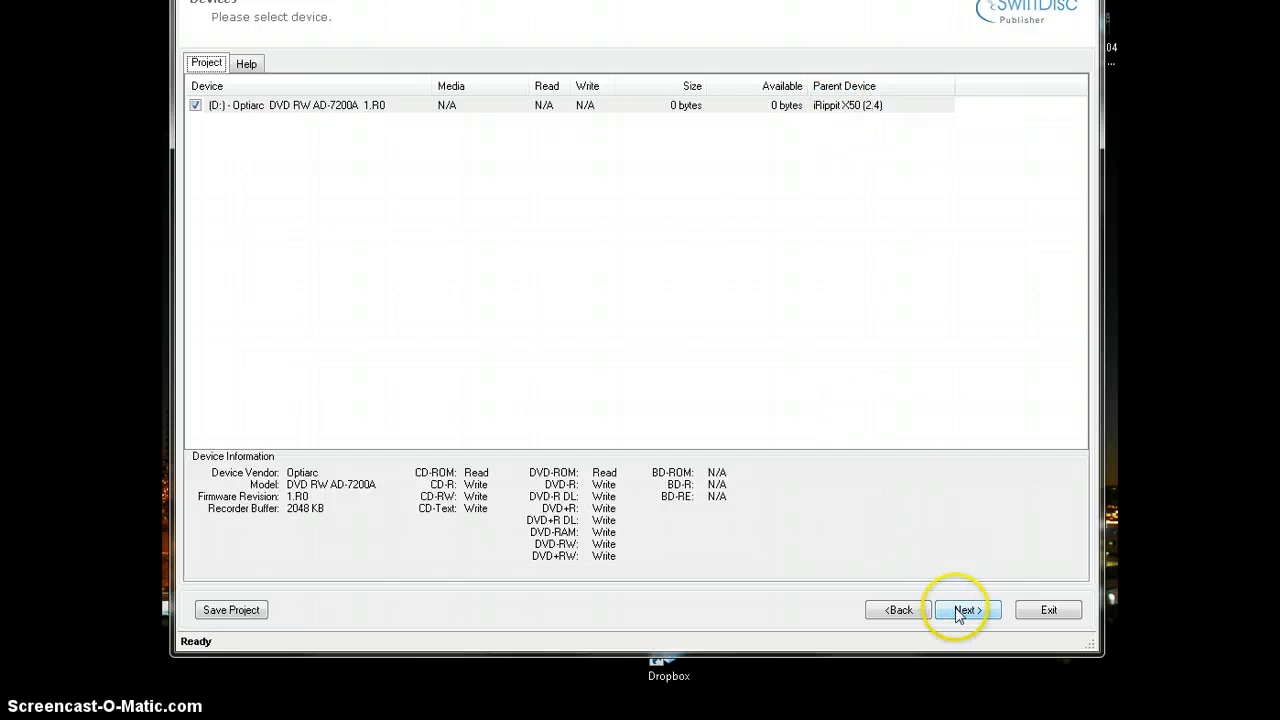
Browse to E:\New Mexican Santera\Projects\Anthony DVD\Disc1\VIDEO_TS as the DVD source folder.
click(964, 610)
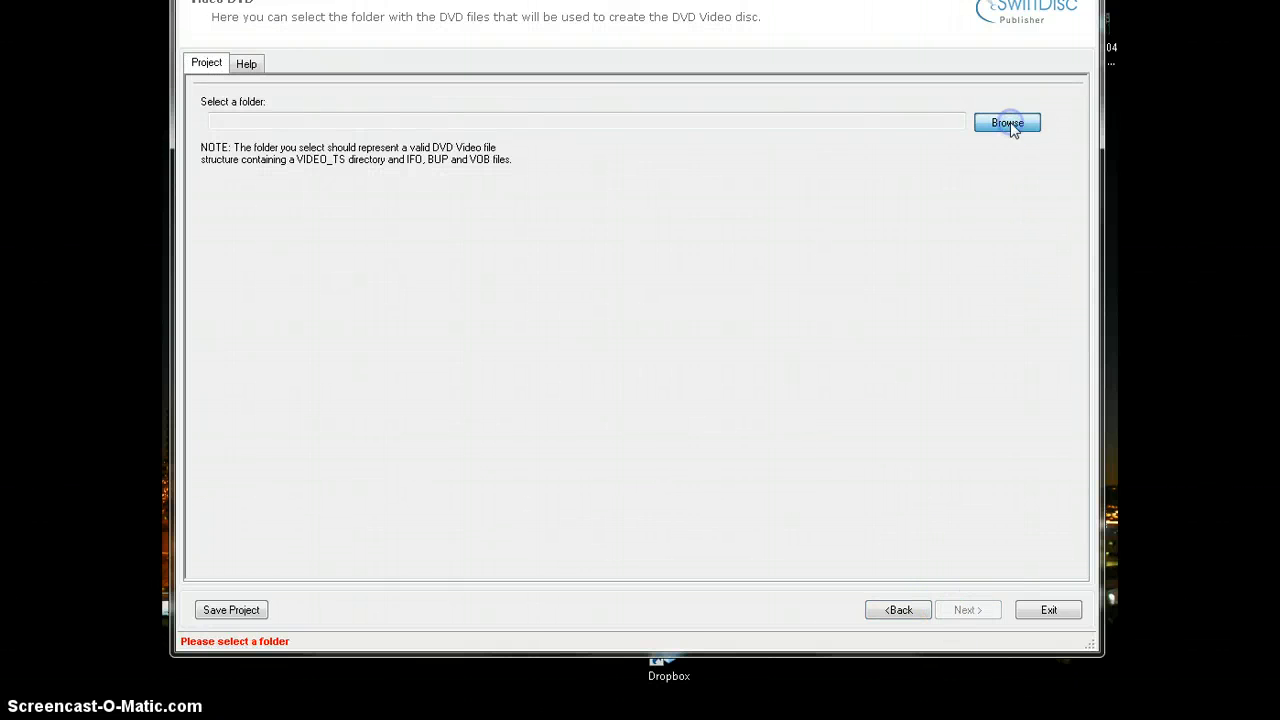
click(1008, 122)
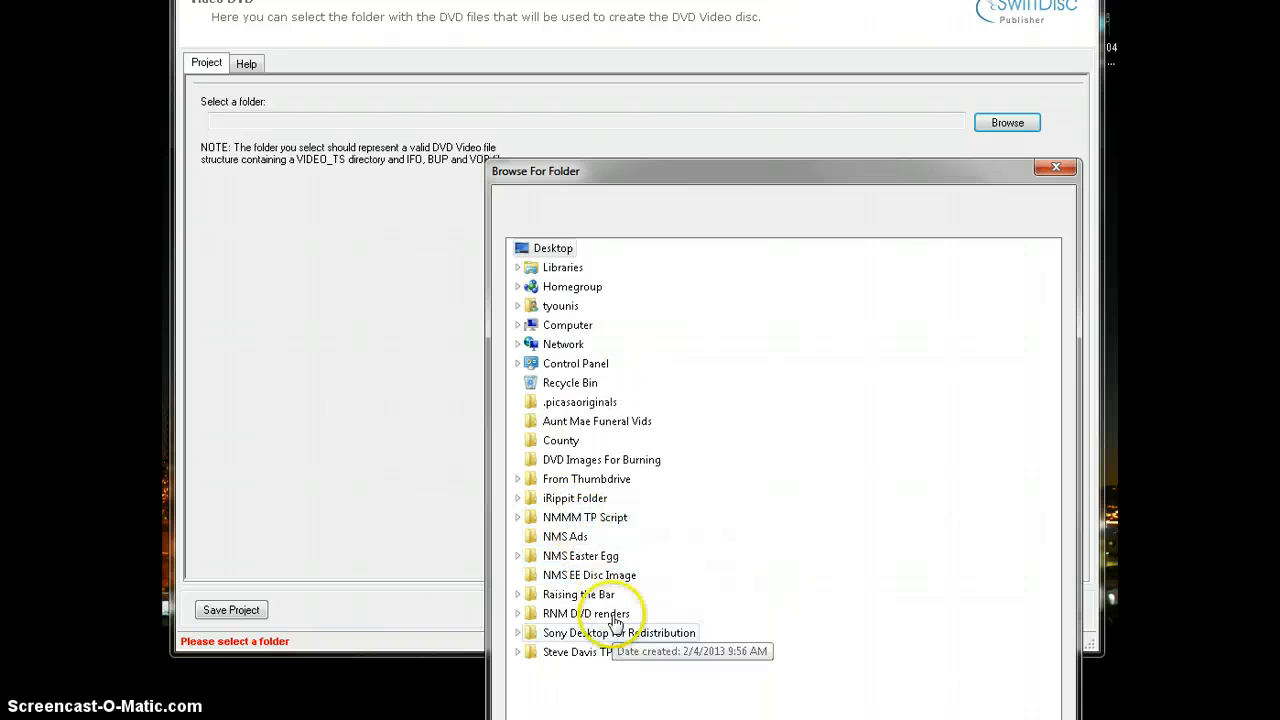
mouse_move(564, 516)
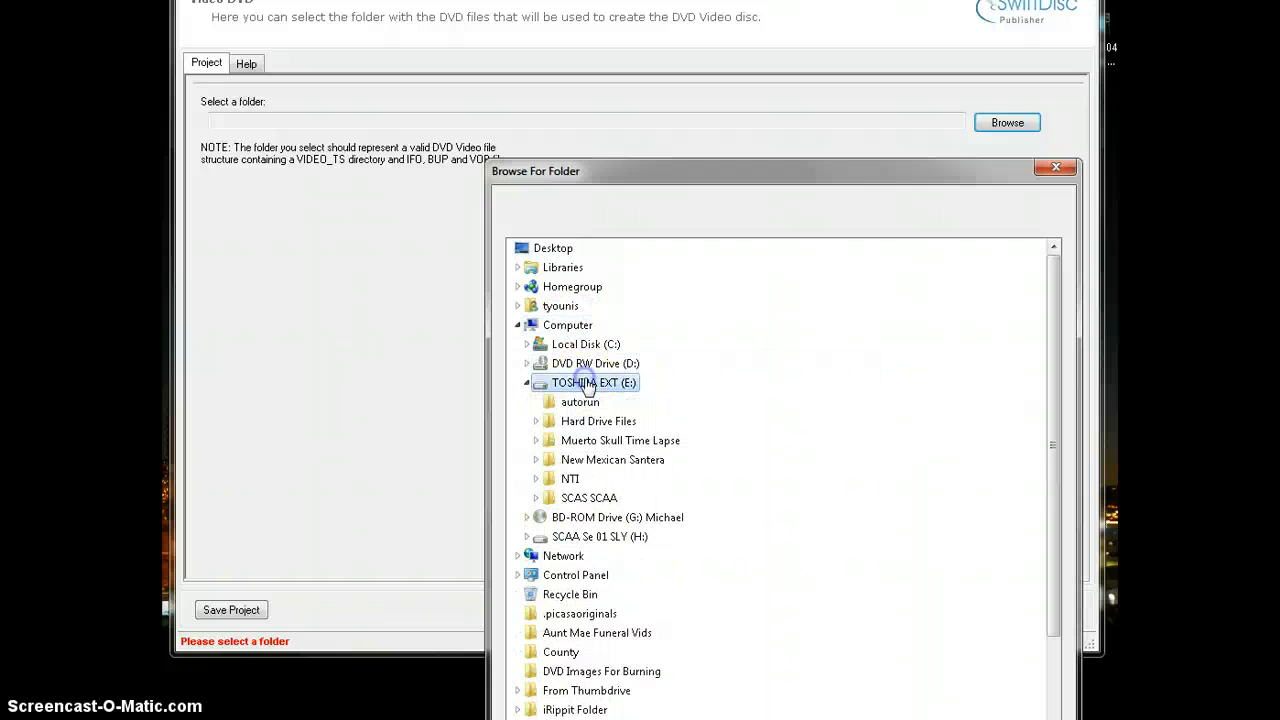
click(612, 458)
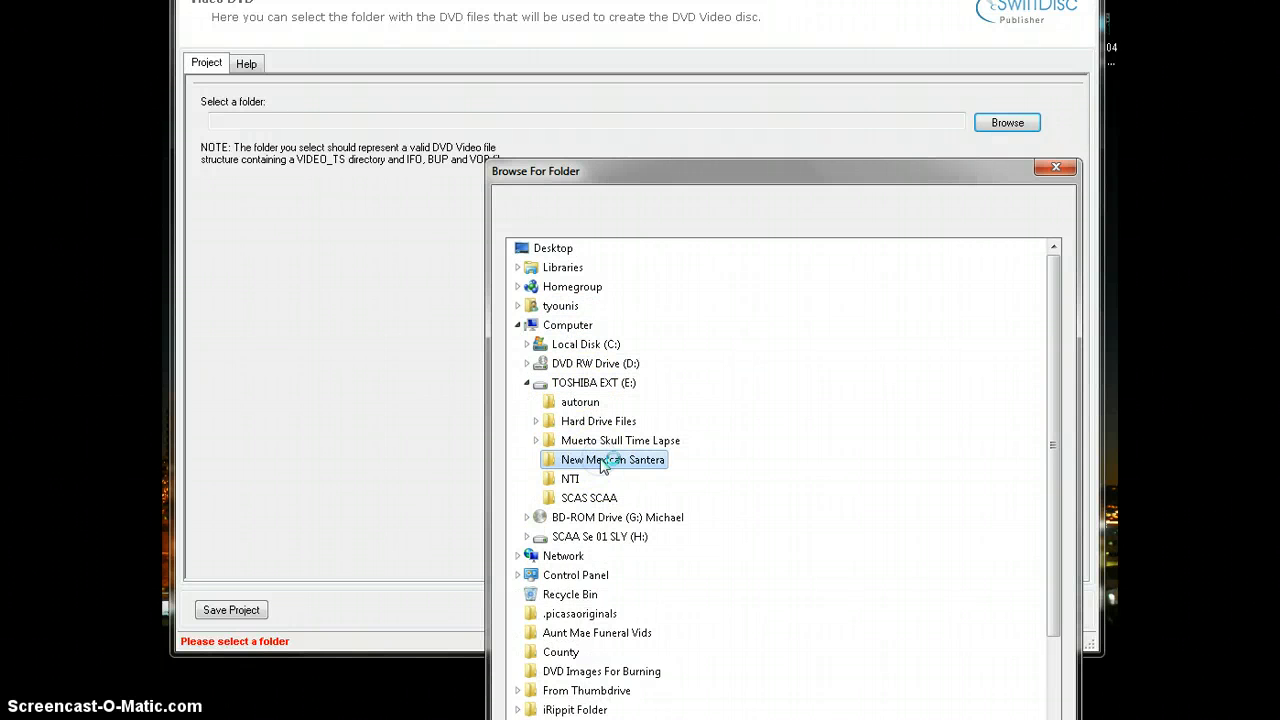
click(536, 458)
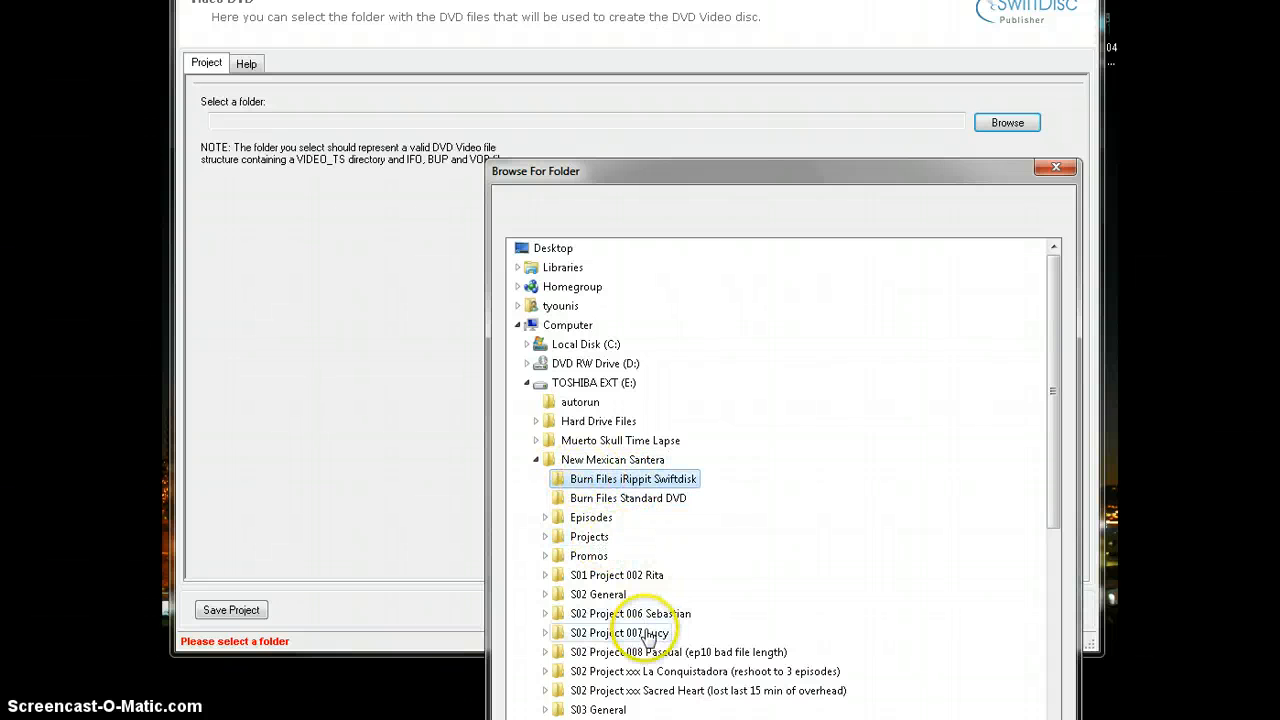
click(588, 536)
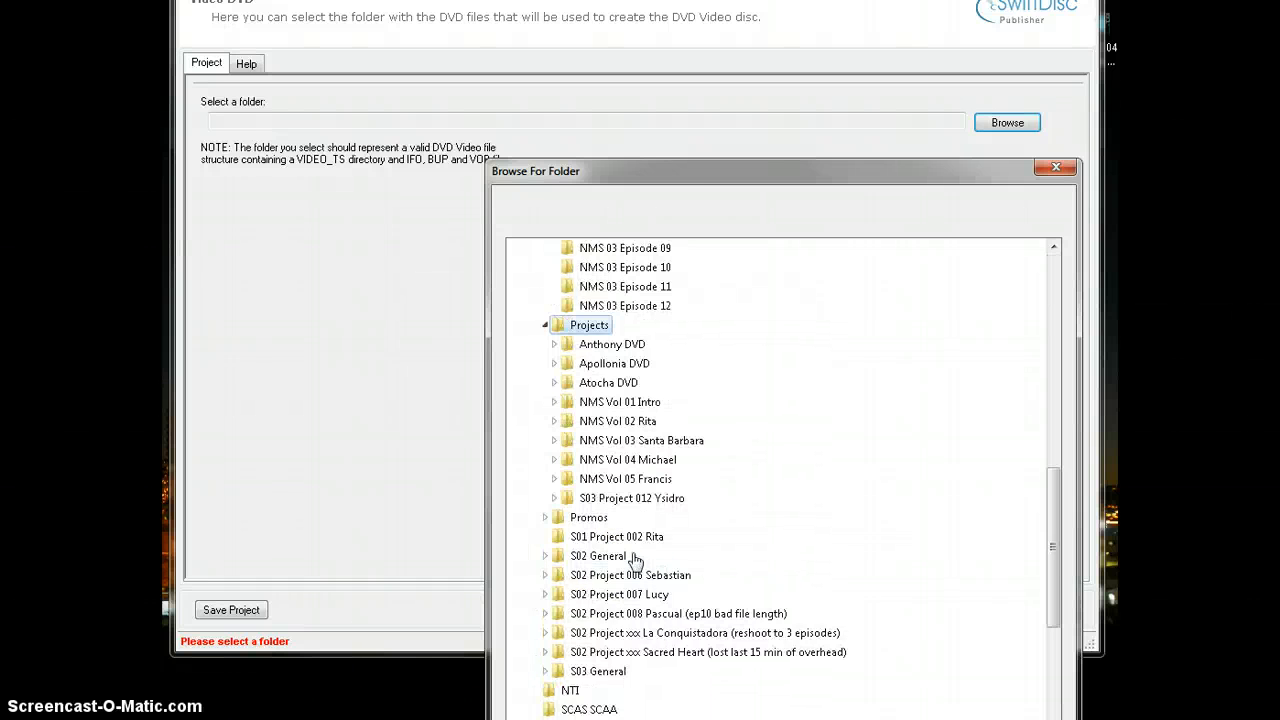
click(612, 344)
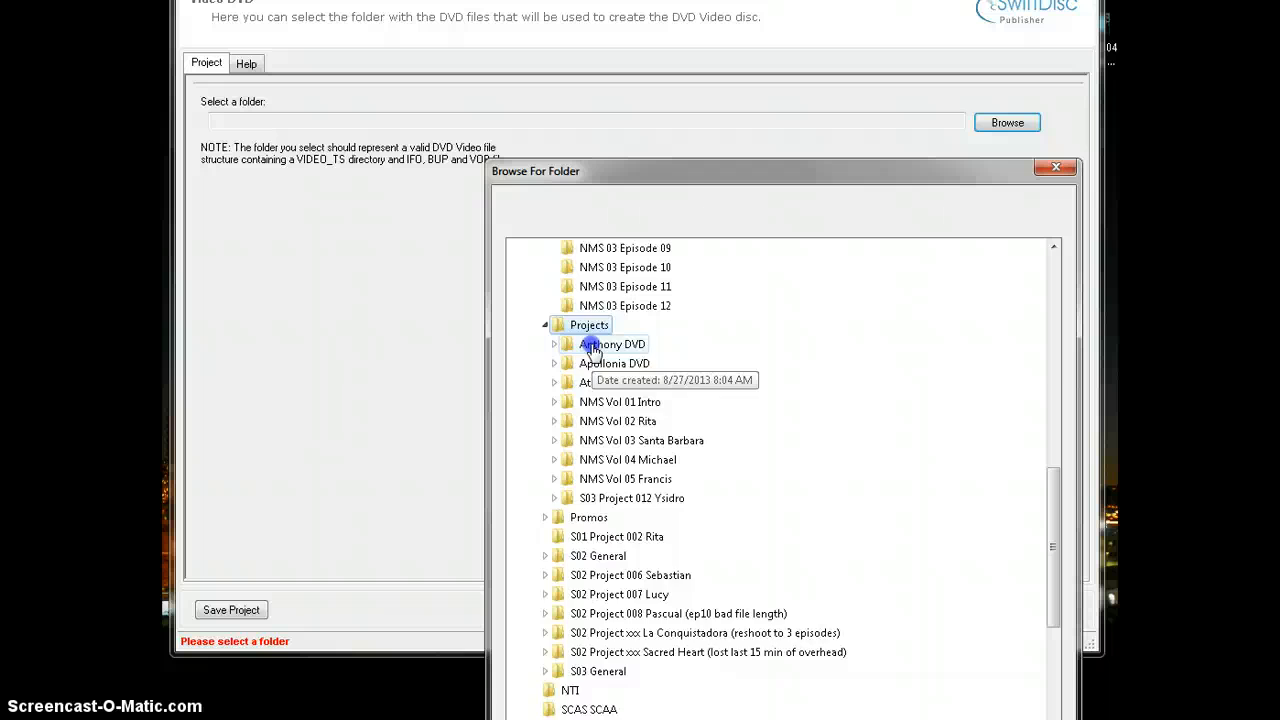
click(554, 344)
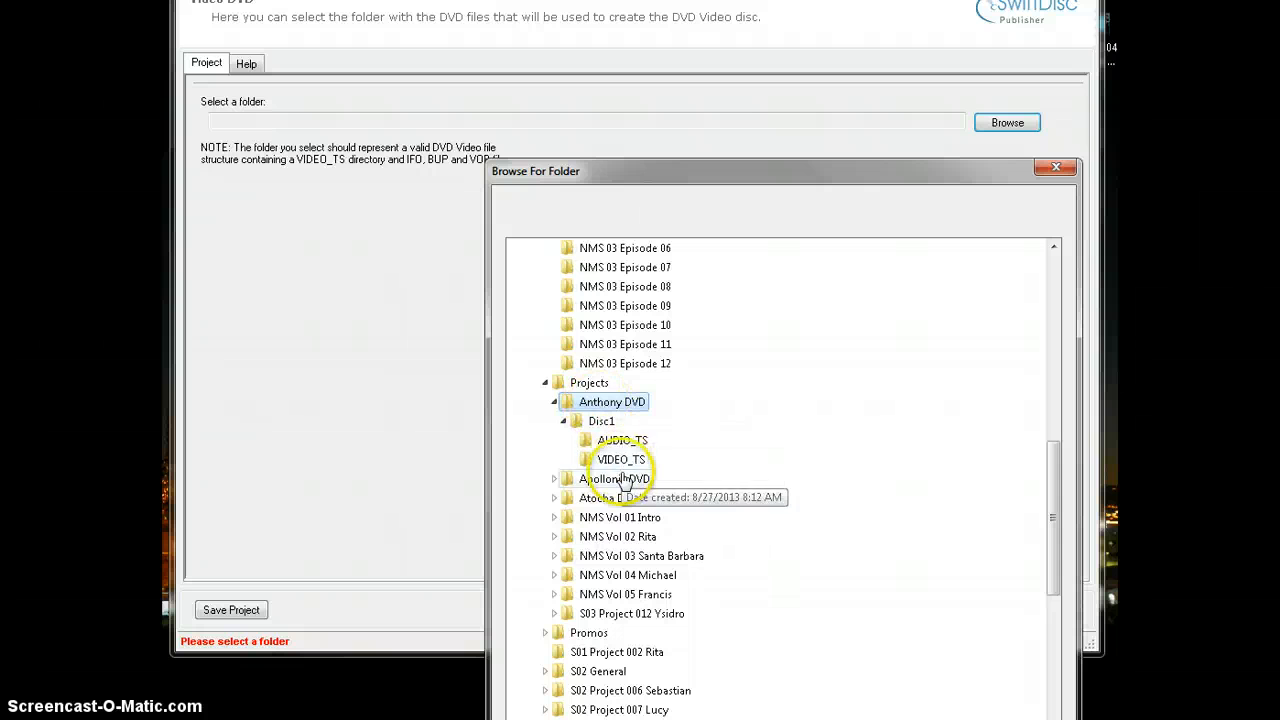
click(620, 458)
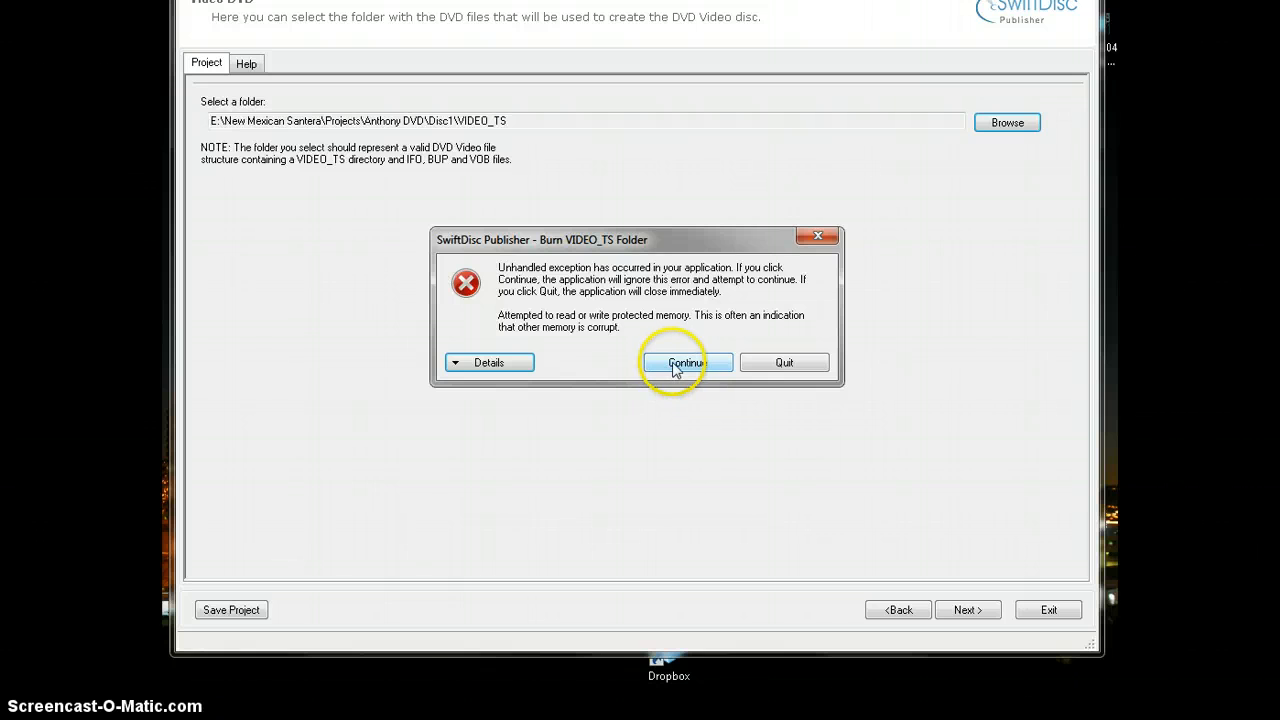
Continue past the exception error and advance to the Data Image Settings page.
click(684, 362)
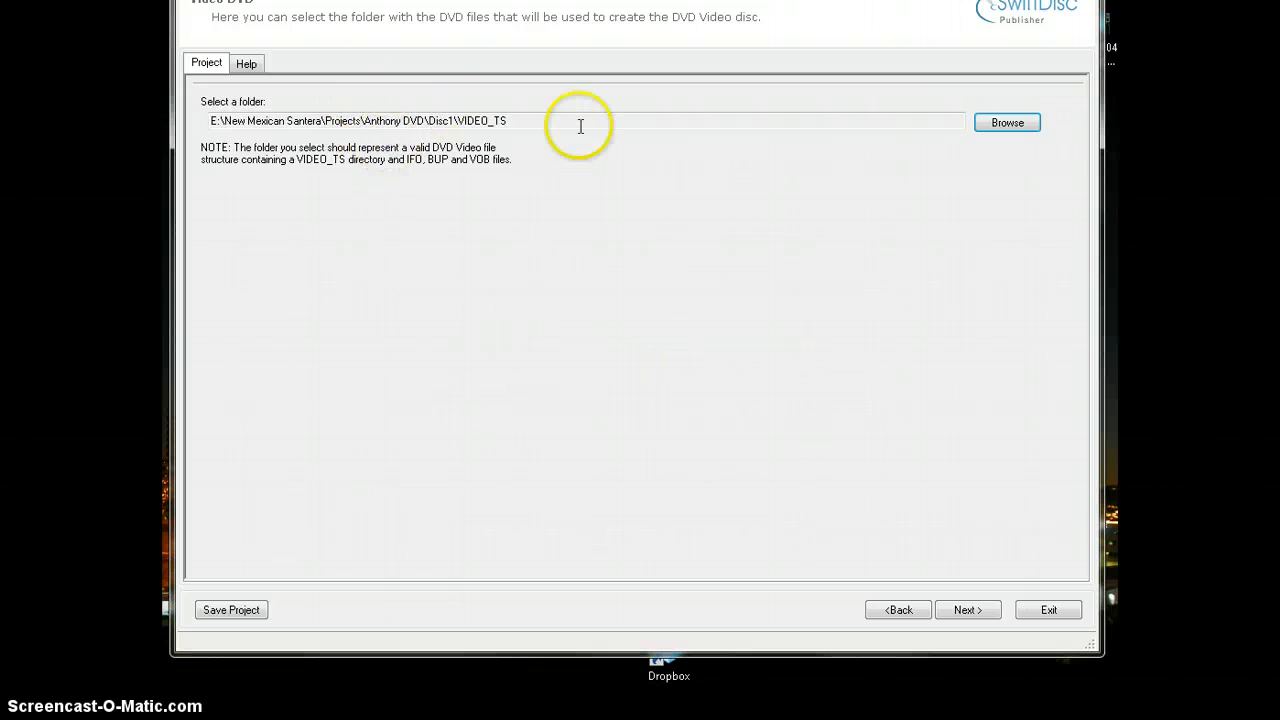
mouse_move(920, 584)
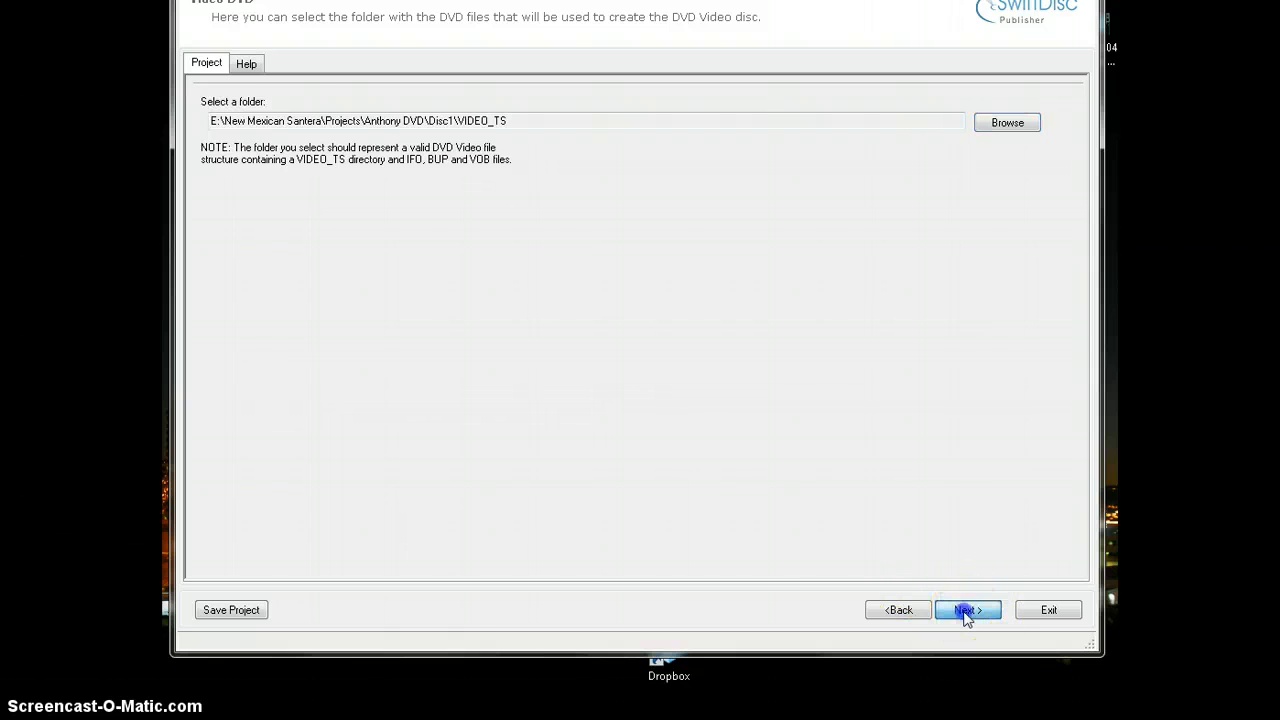
click(966, 610)
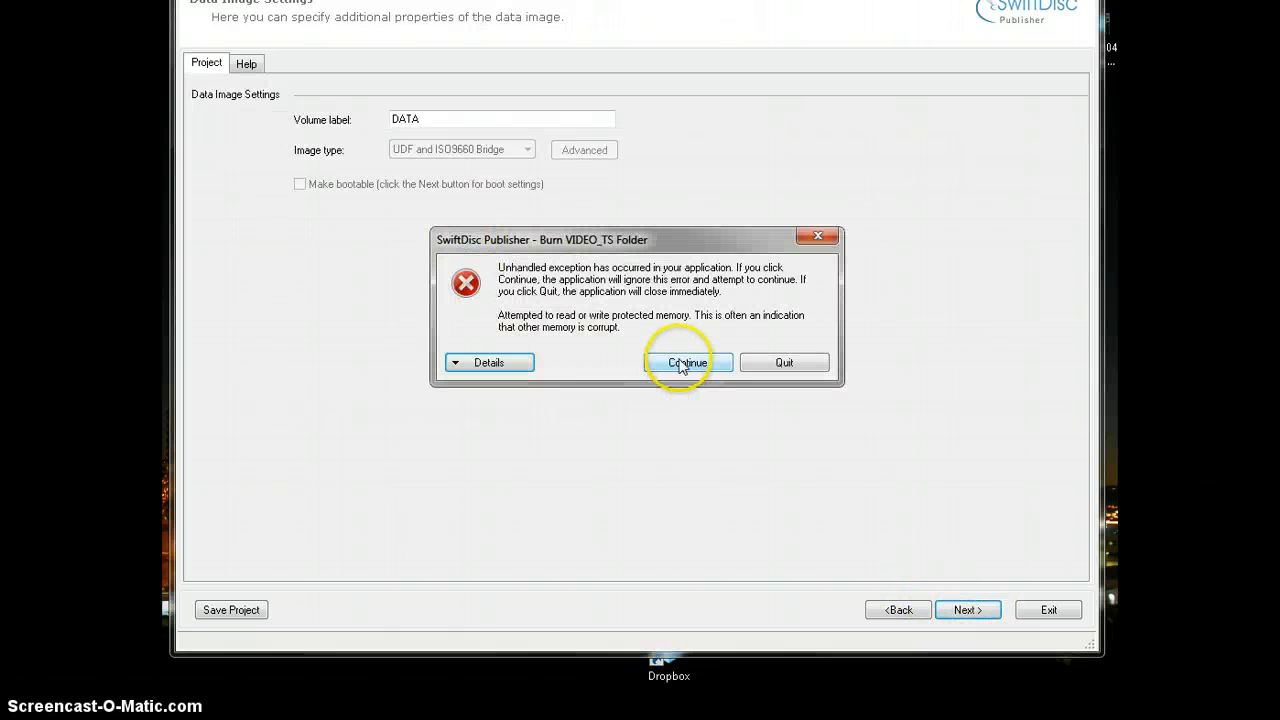
Continue past the error, set the volume label to Anthony and advance to Burning Settings.
click(688, 362)
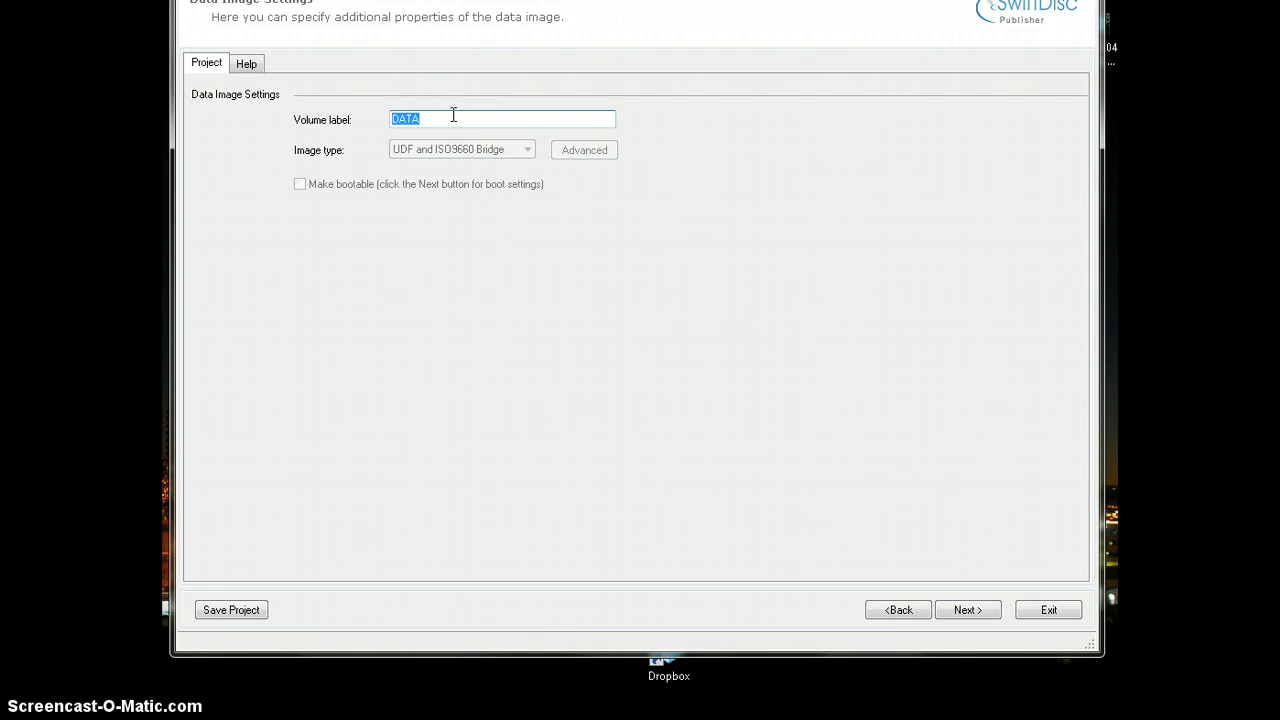
text(Anth)
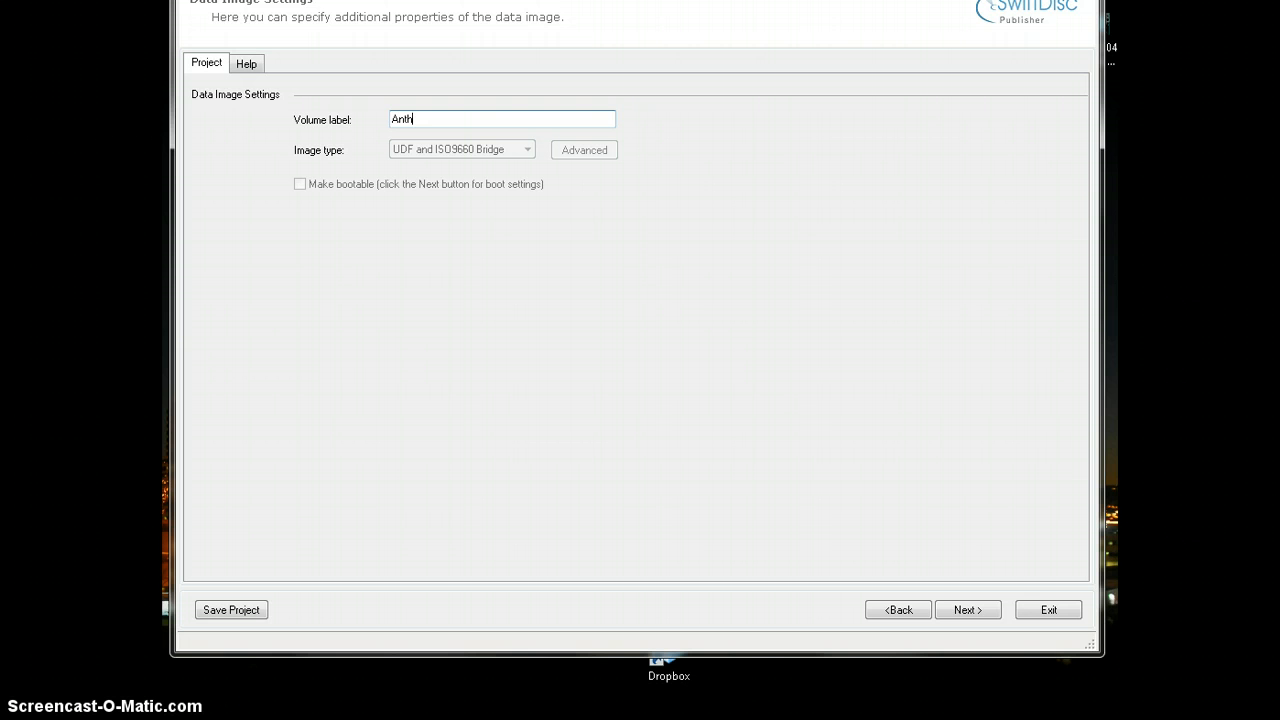
text(ony)
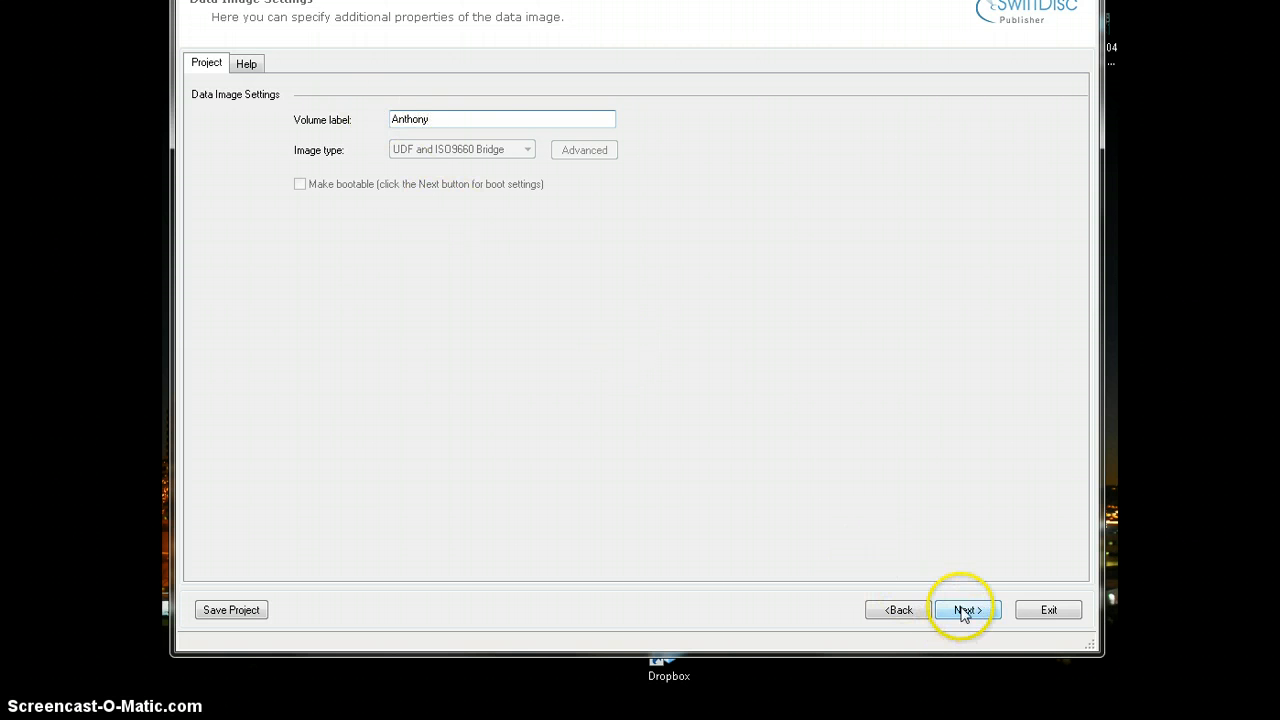
click(966, 610)
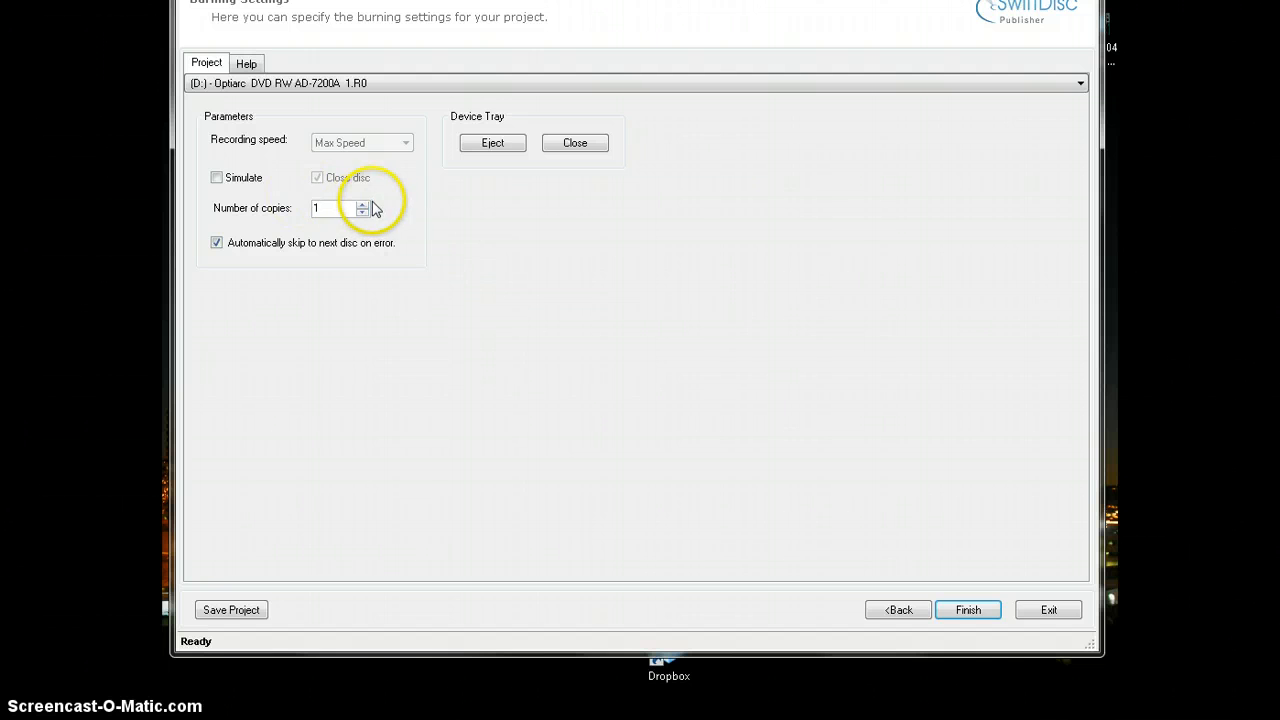
Raise the number of copies to burn on the Burning Settings page.
click(360, 204)
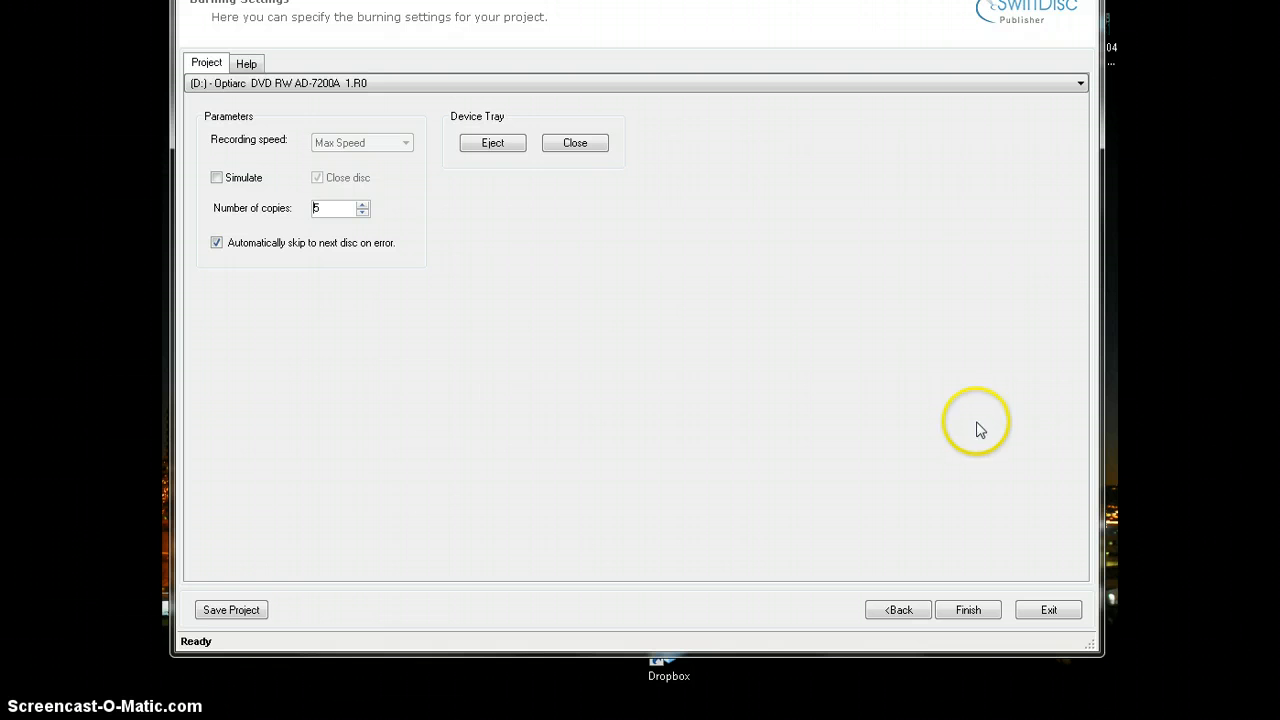
mouse_move(1048, 610)
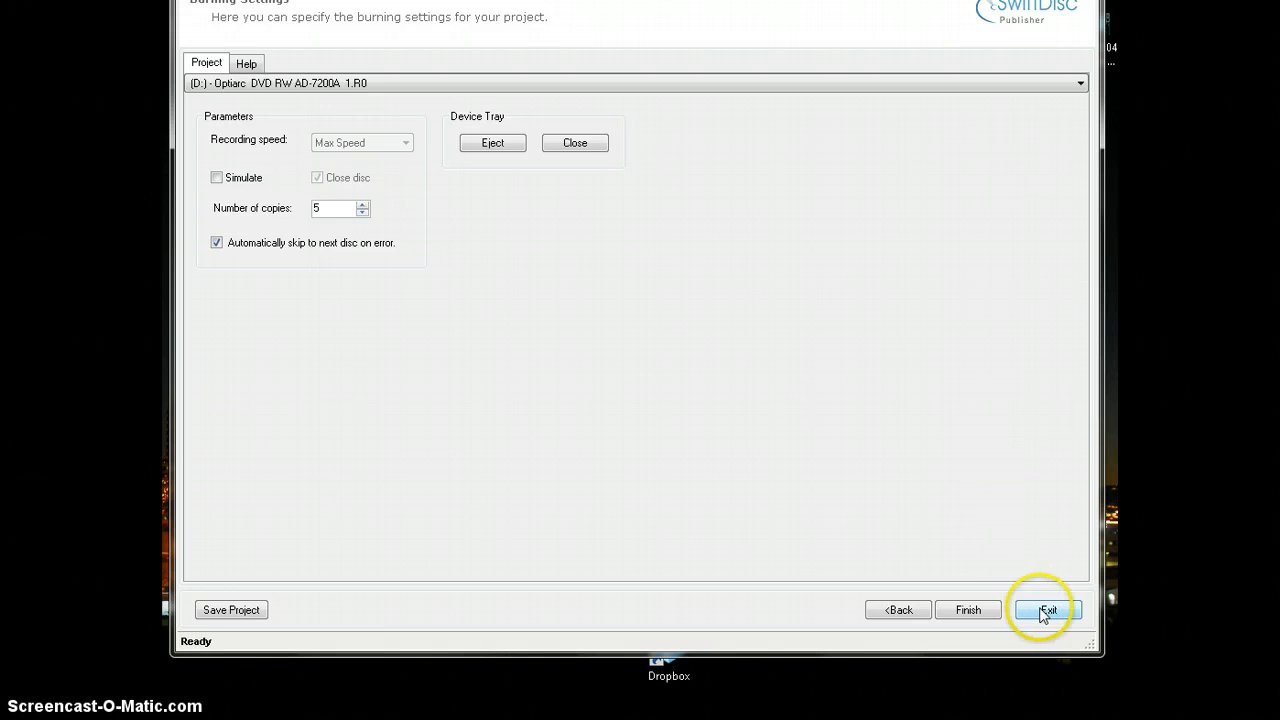